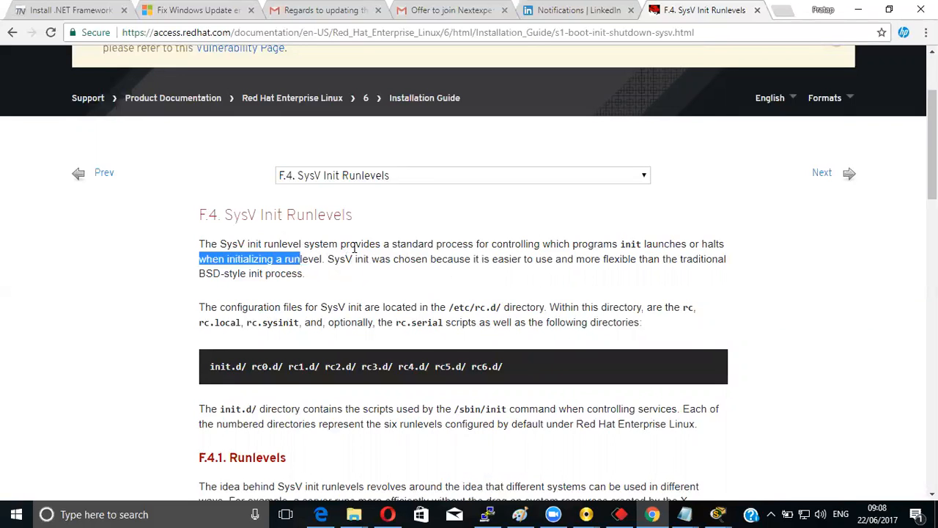
{"action": "mouse_move", "coordinate": [522, 242]}
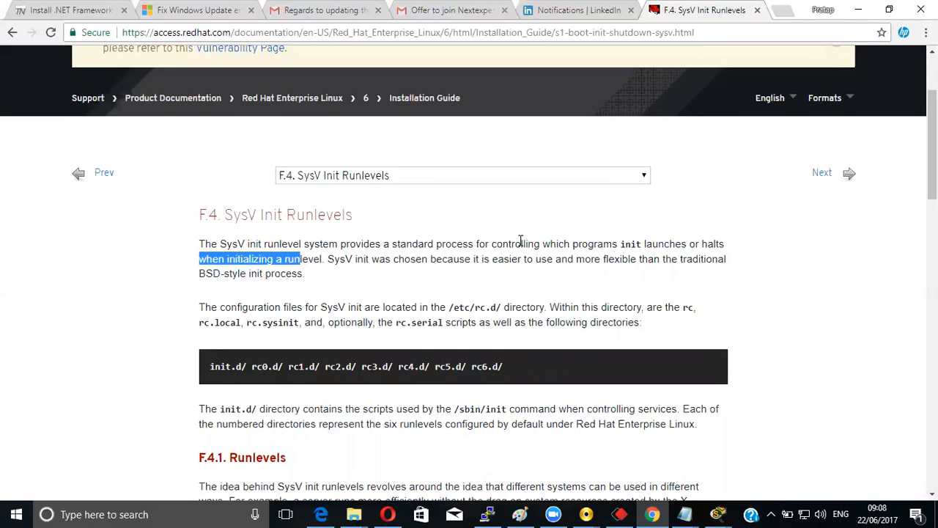
{"action": "mouse_move", "coordinate": [569, 248]}
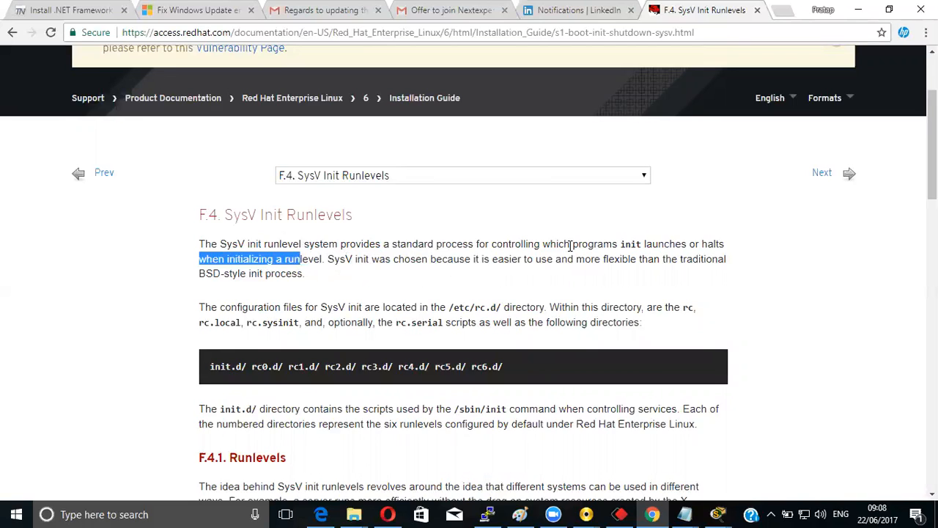
{"action": "mouse_move", "coordinate": [712, 248]}
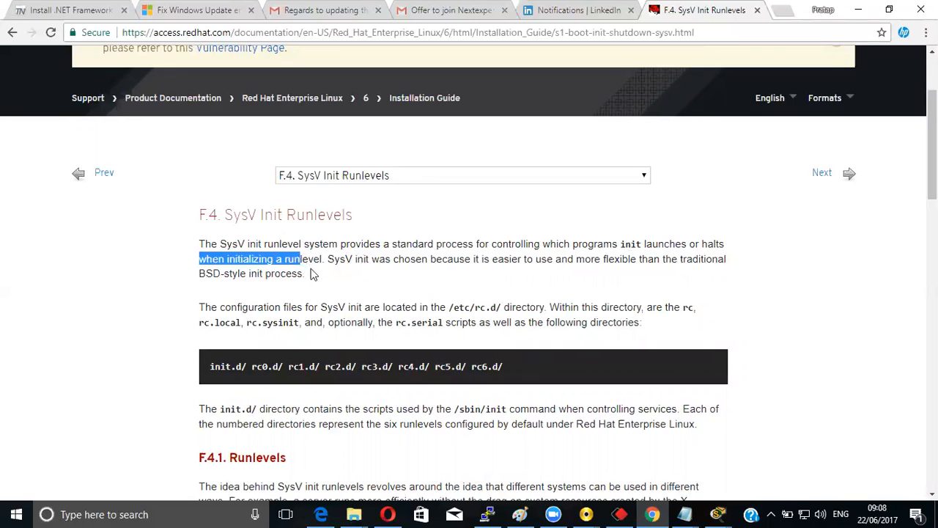
- Clear the stray selection and scroll down to the F.4.1 Runlevels heading
{"action": "left_click", "coordinate": [333, 284]}
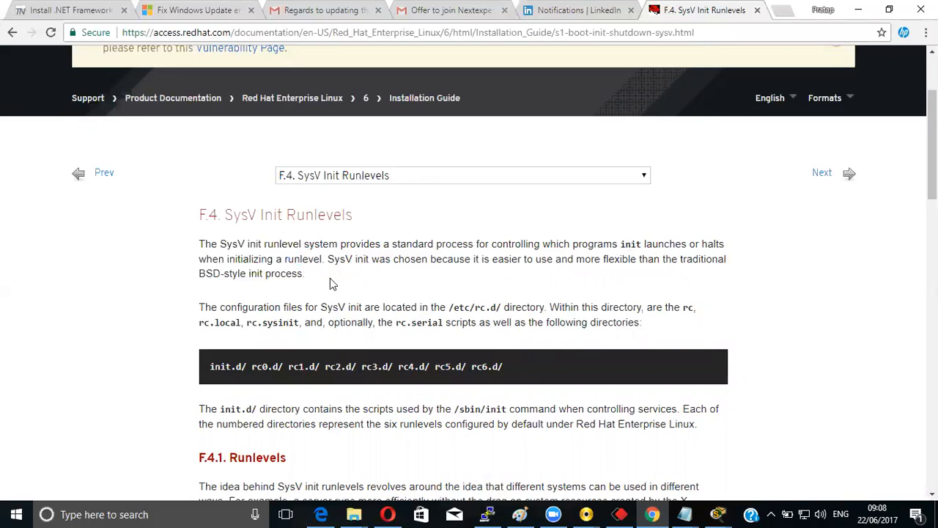
{"action": "scroll", "scroll_direction": "down", "scroll_amount": 3}
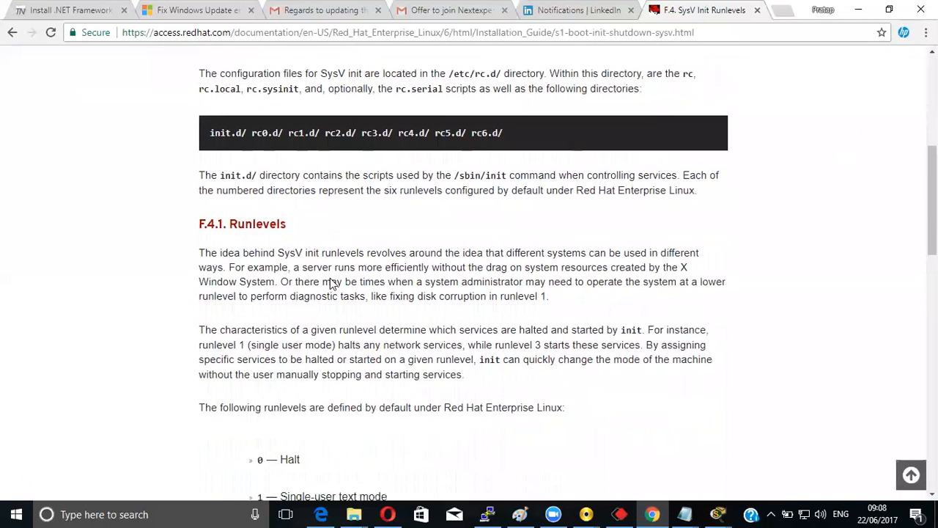
{"action": "scroll", "scroll_direction": "down", "scroll_amount": 3}
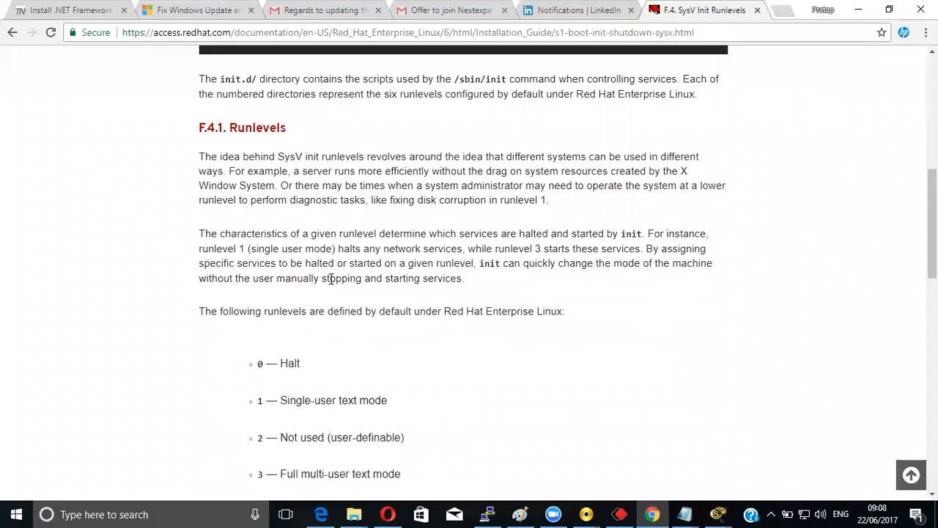
{"action": "mouse_move", "coordinate": [393, 149]}
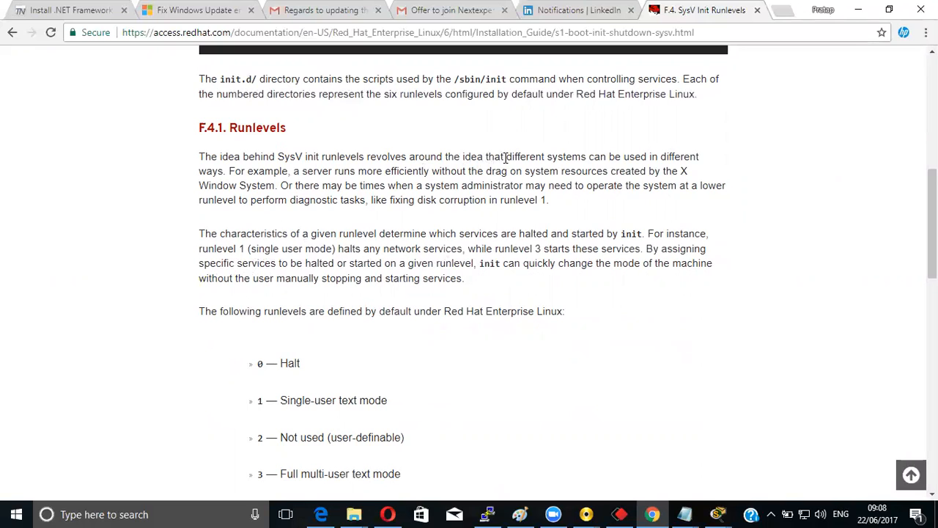
{"action": "mouse_move", "coordinate": [399, 245]}
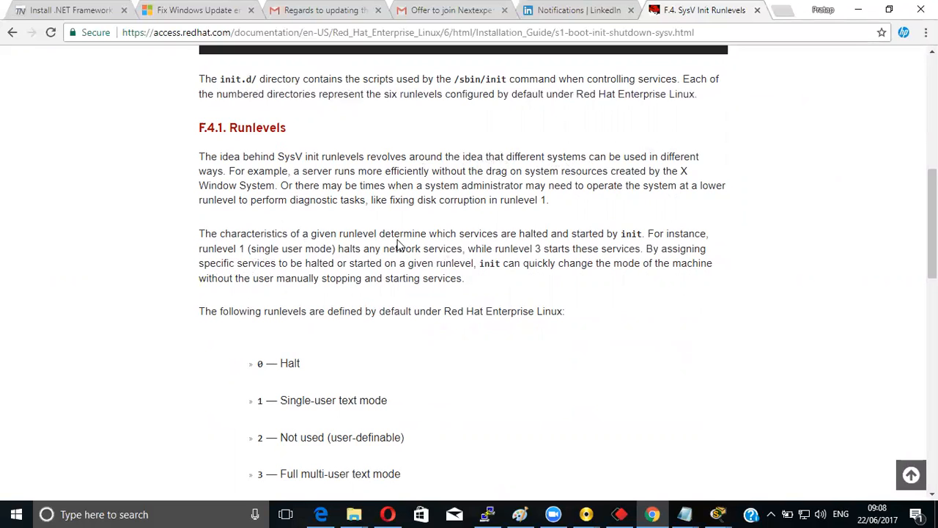
{"action": "mouse_move", "coordinate": [226, 155]}
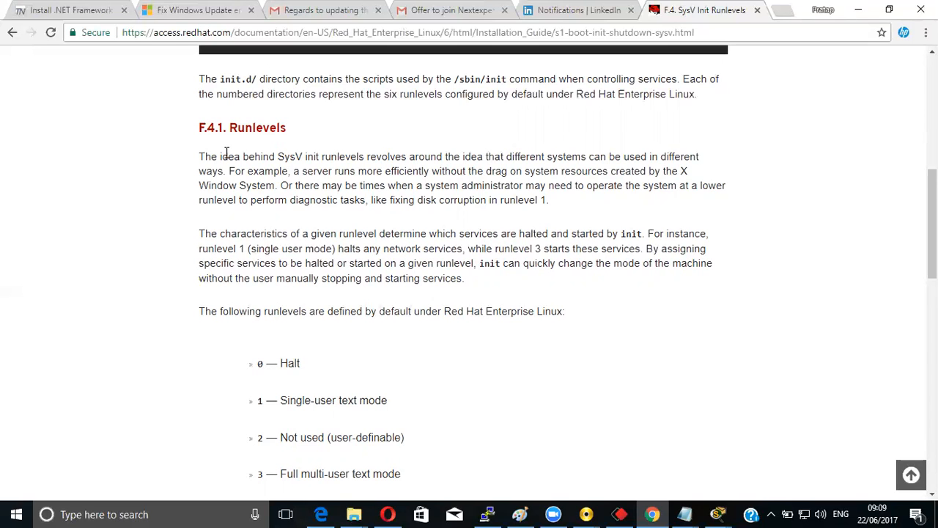
- Scroll down until the bulleted runlevels 0 Halt through 6 Reboot are fully visible
{"action": "scroll", "scroll_direction": "down", "scroll_amount": 3}
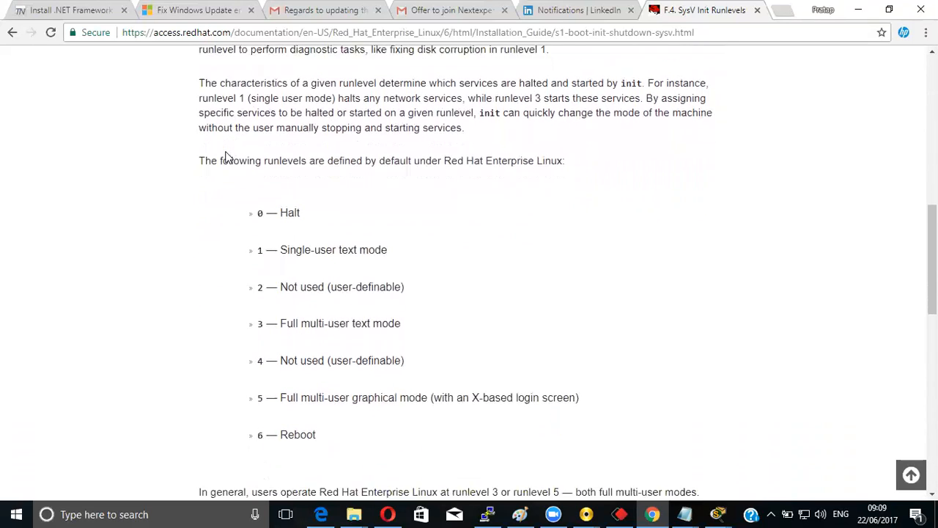
{"action": "scroll", "scroll_direction": "down", "scroll_amount": 3}
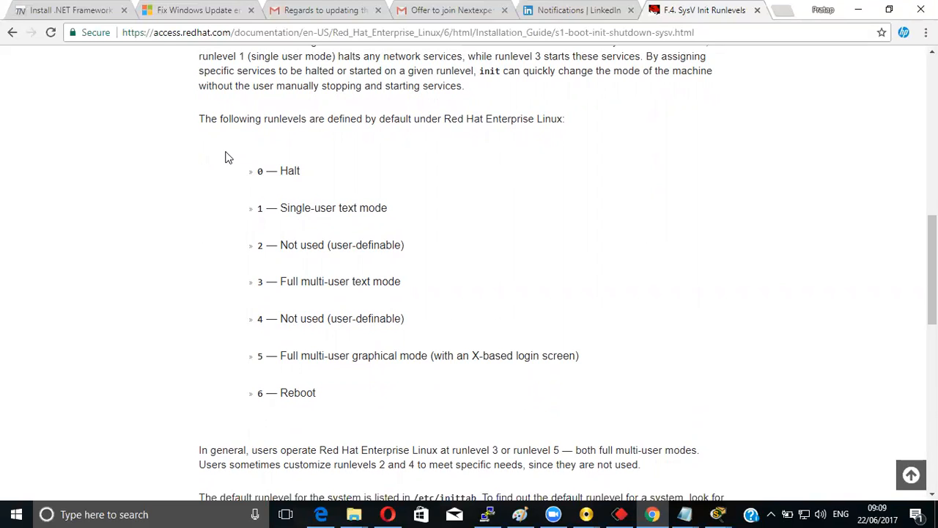
{"action": "mouse_move", "coordinate": [322, 158]}
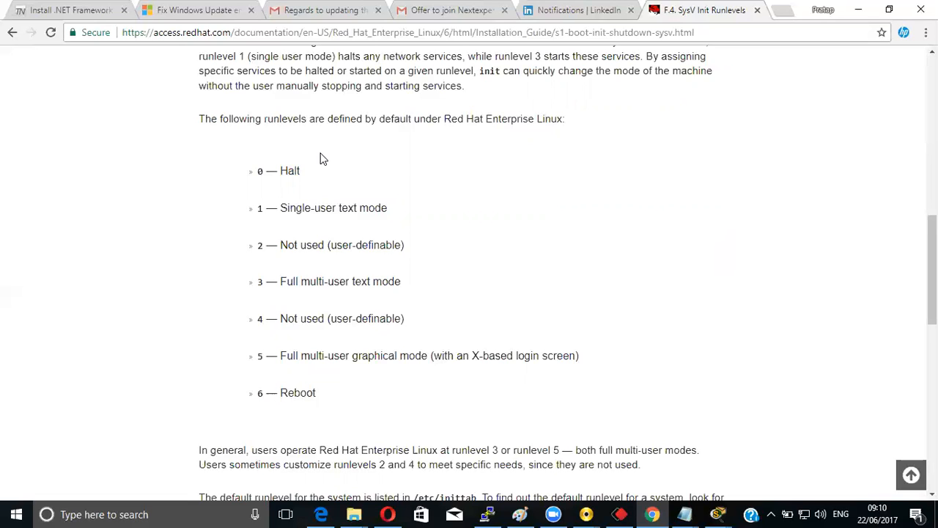
{"action": "mouse_move", "coordinate": [283, 187]}
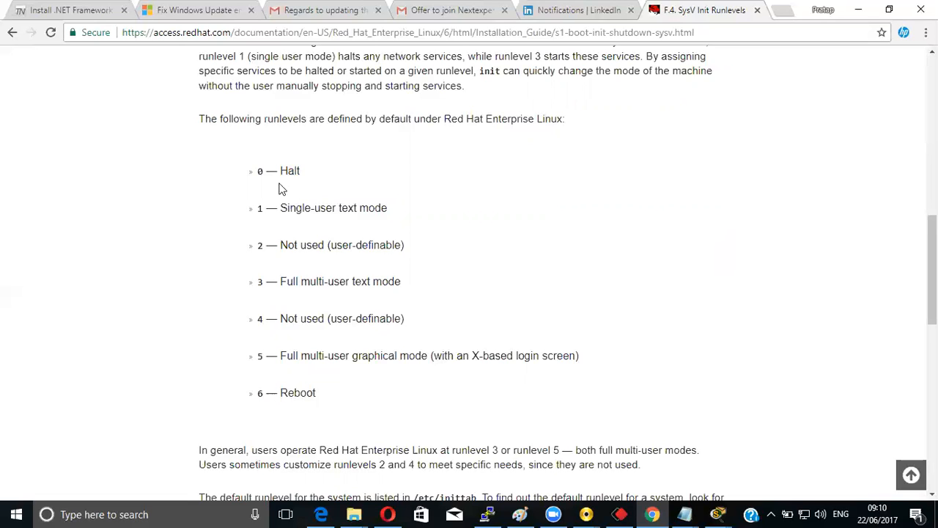
{"action": "mouse_move", "coordinate": [310, 220]}
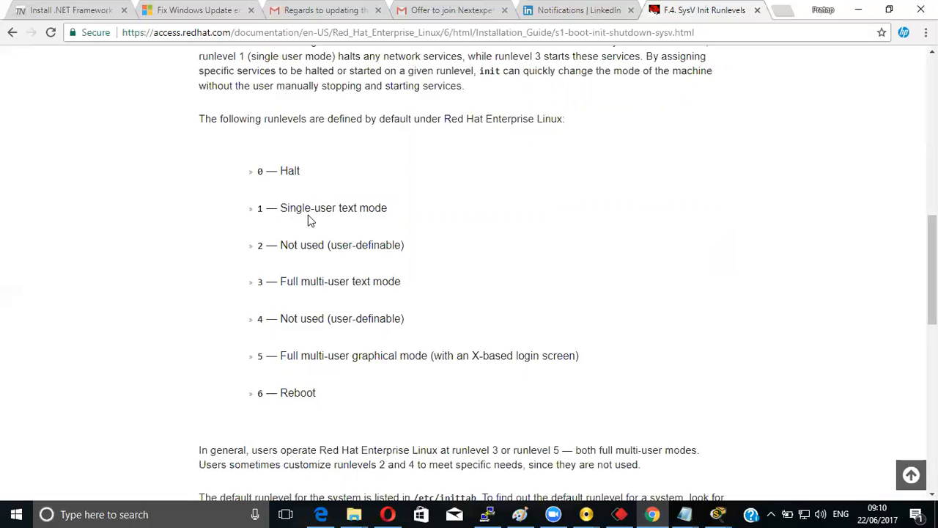
{"action": "mouse_move", "coordinate": [414, 286]}
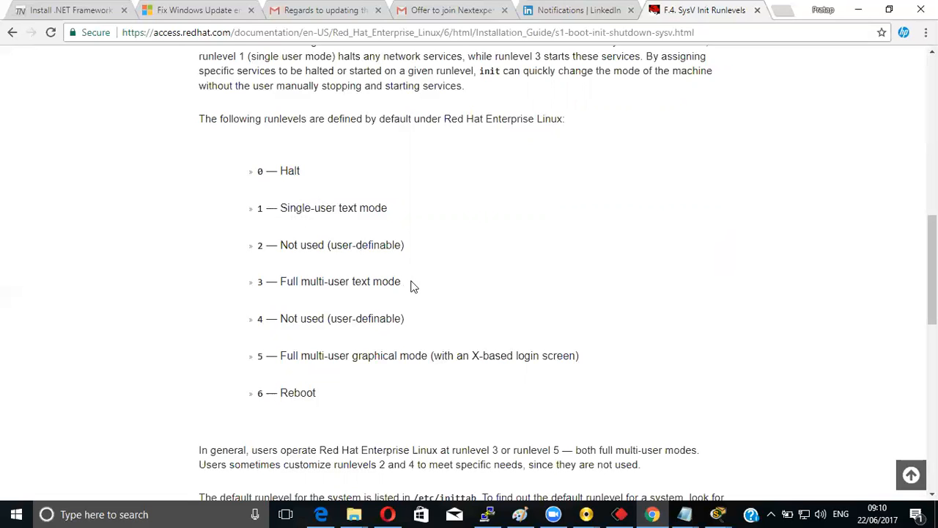
{"action": "mouse_move", "coordinate": [293, 293]}
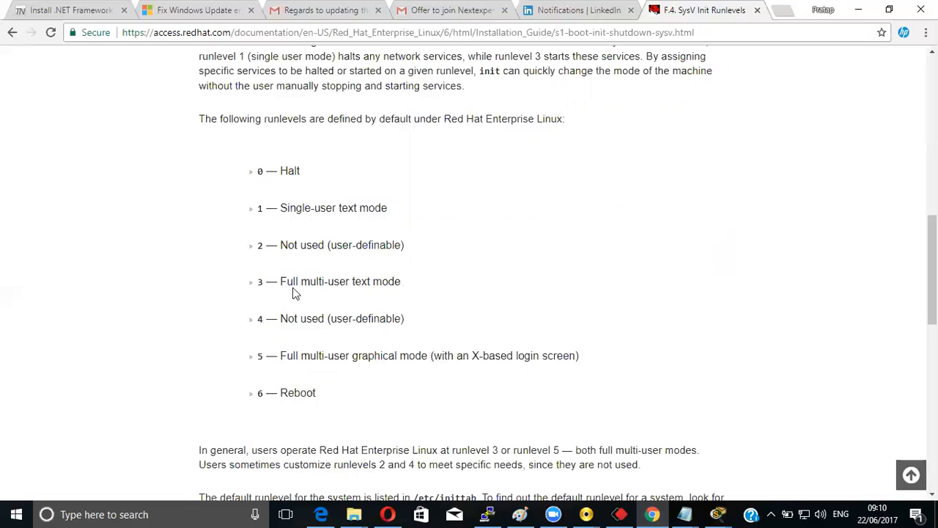
{"action": "mouse_move", "coordinate": [291, 277]}
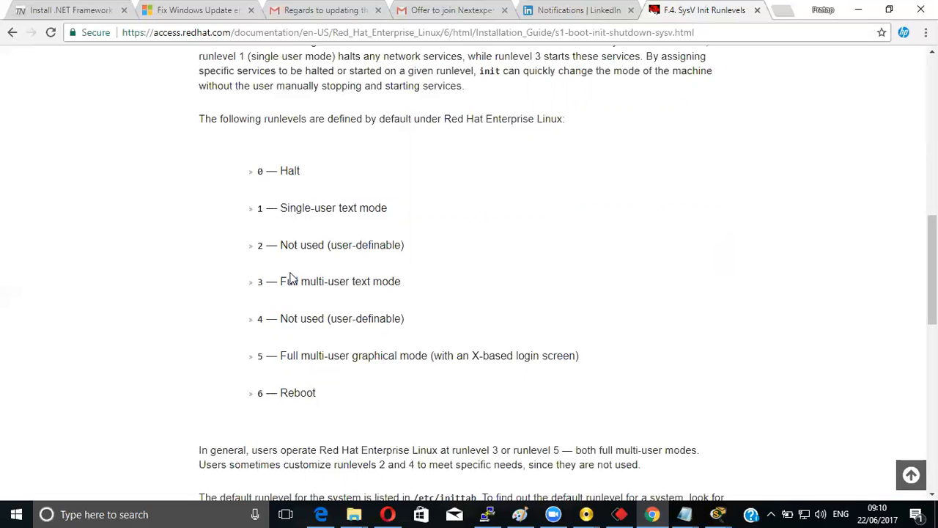
{"action": "mouse_move", "coordinate": [318, 287]}
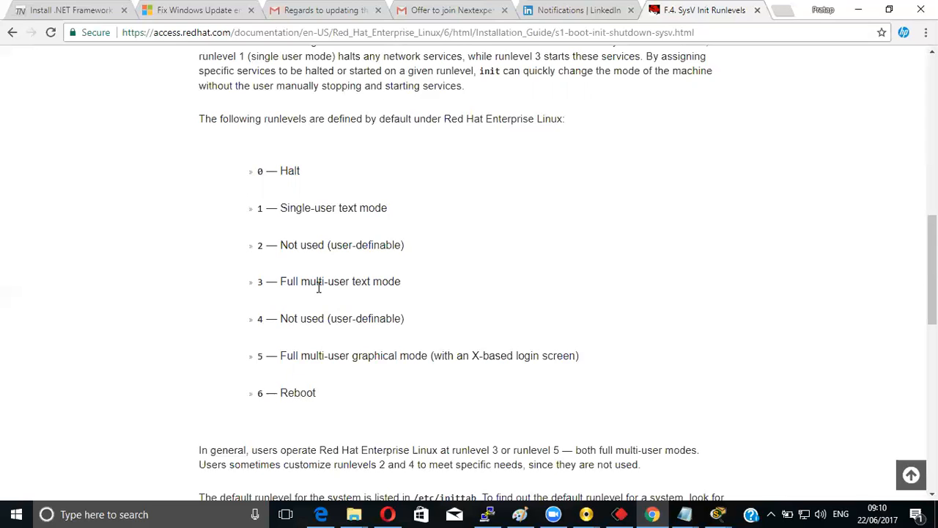
- Scroll to the /etc/inittab paragraph and its id:5:initdefault: example line
{"action": "scroll", "scroll_direction": "down", "scroll_amount": 3}
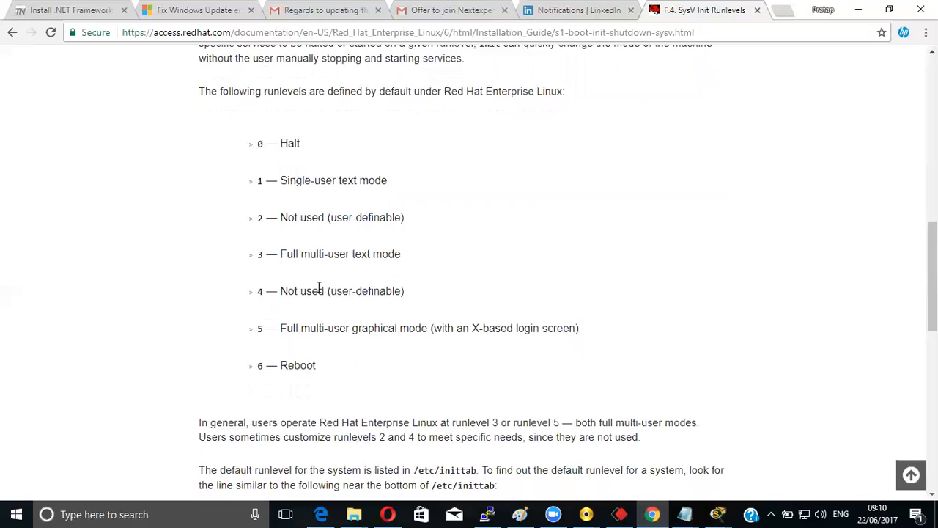
{"action": "scroll", "scroll_direction": "down", "scroll_amount": 3}
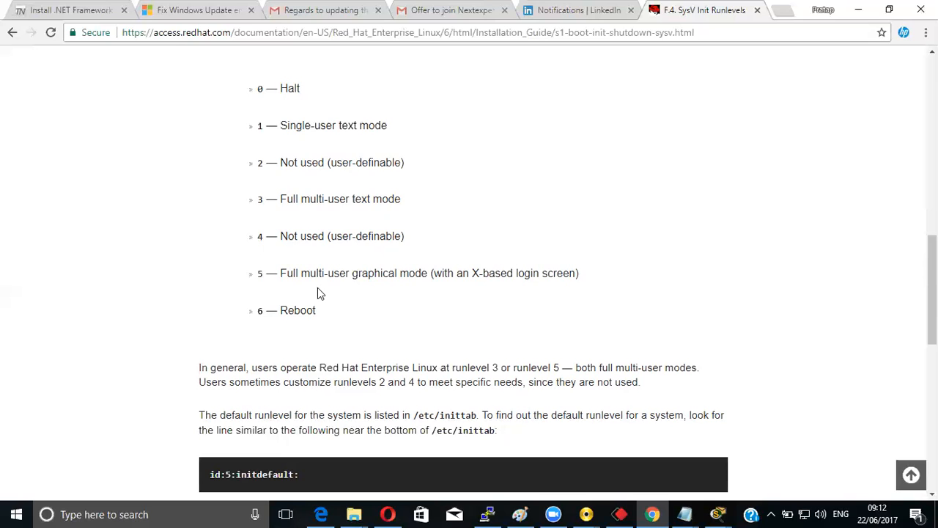
- Scroll through the Warning box about editing /etc/inittab to the bottom of the page
{"action": "scroll", "scroll_direction": "down", "scroll_amount": 3}
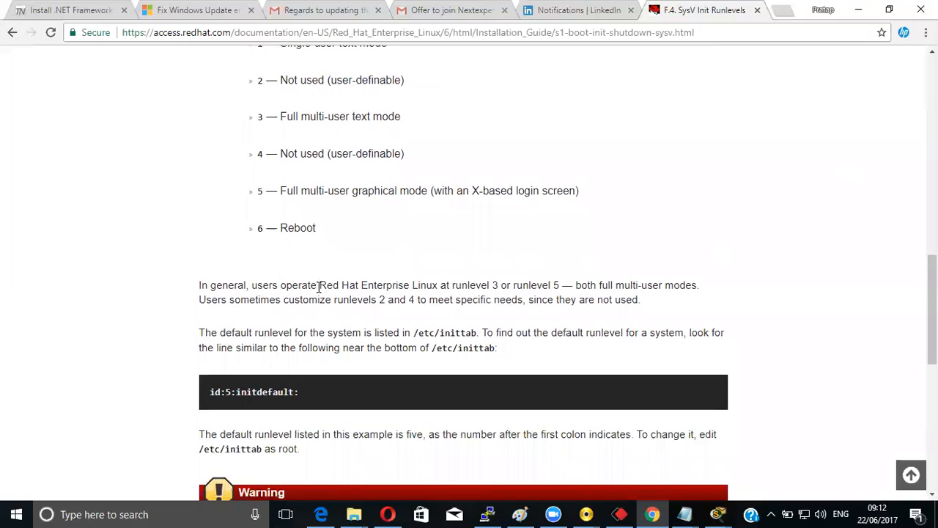
{"action": "scroll", "scroll_direction": "down", "scroll_amount": 3}
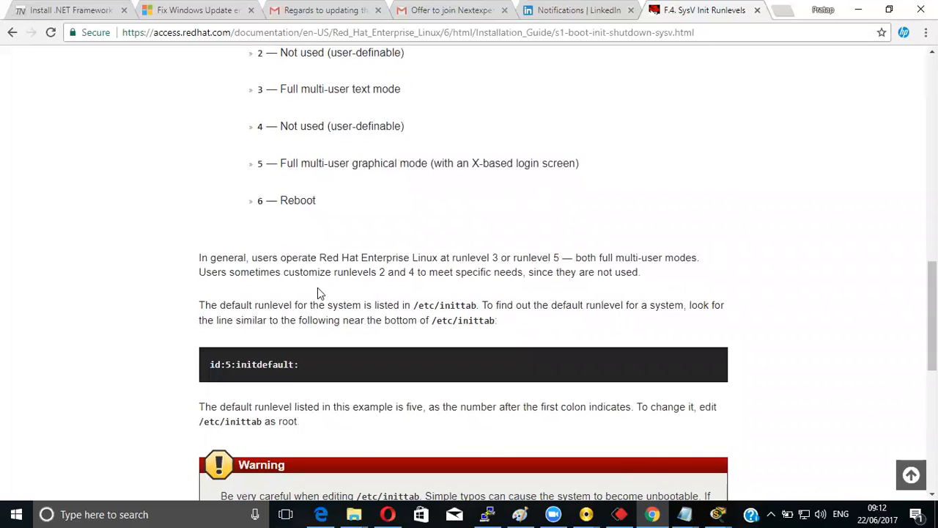
{"action": "scroll", "scroll_direction": "up", "scroll_amount": 3}
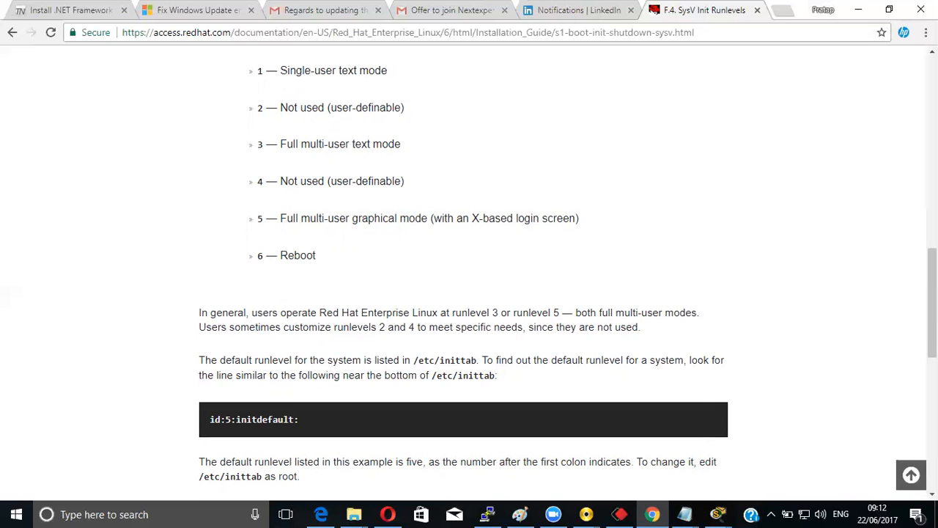
{"action": "scroll", "scroll_direction": "down", "scroll_amount": 3}
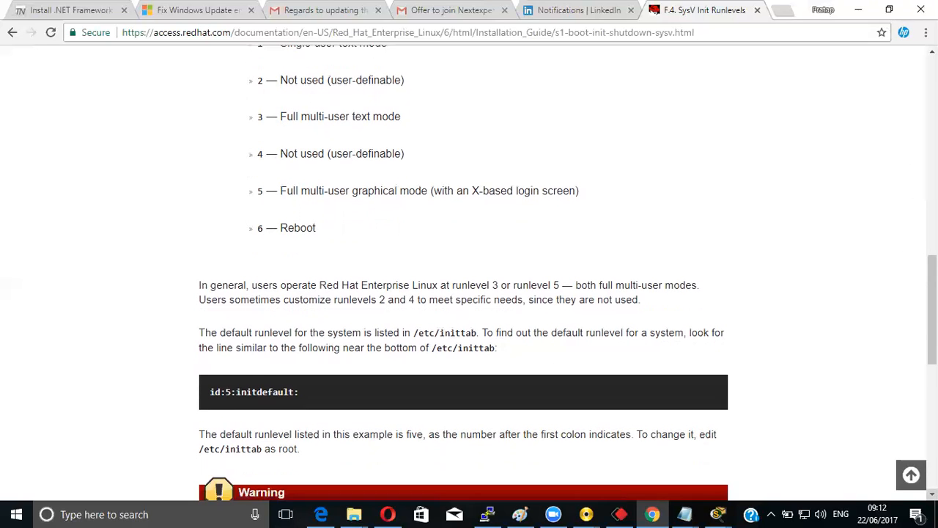
{"action": "scroll", "scroll_direction": "down", "scroll_amount": 3}
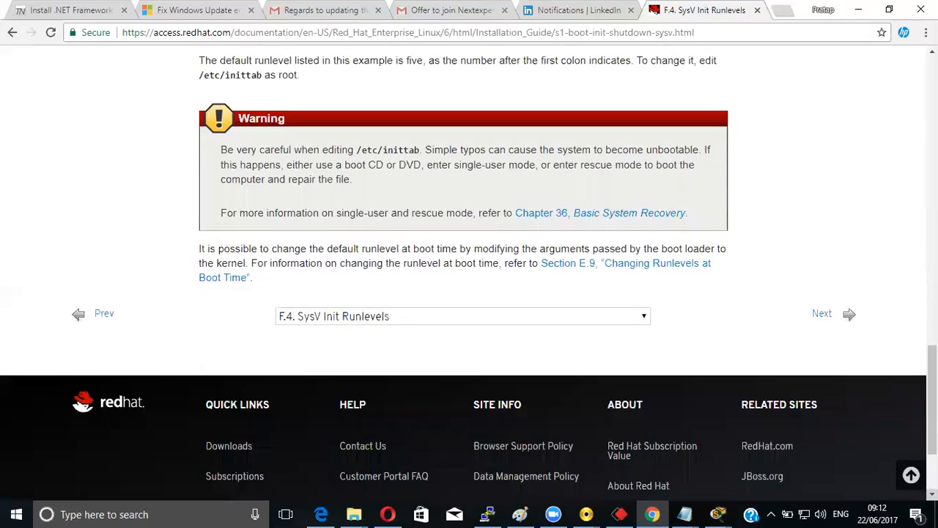
{"action": "scroll", "scroll_direction": "down", "scroll_amount": 3}
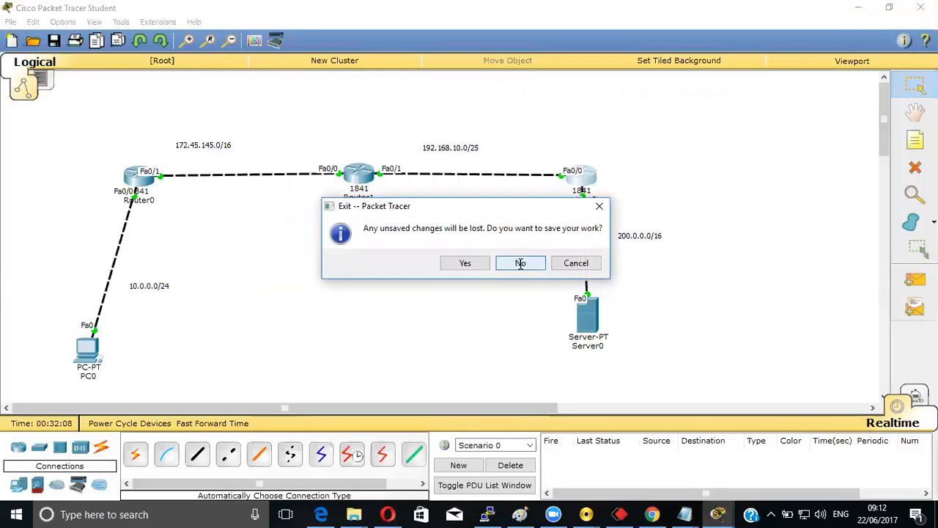
{"action": "left_click", "coordinate": [519, 262]}
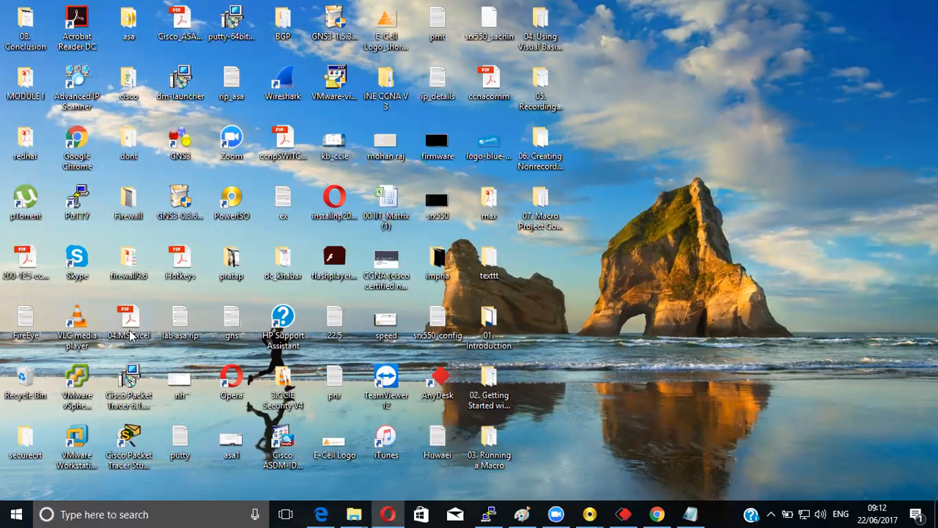
{"action": "mouse_move", "coordinate": [212, 167]}
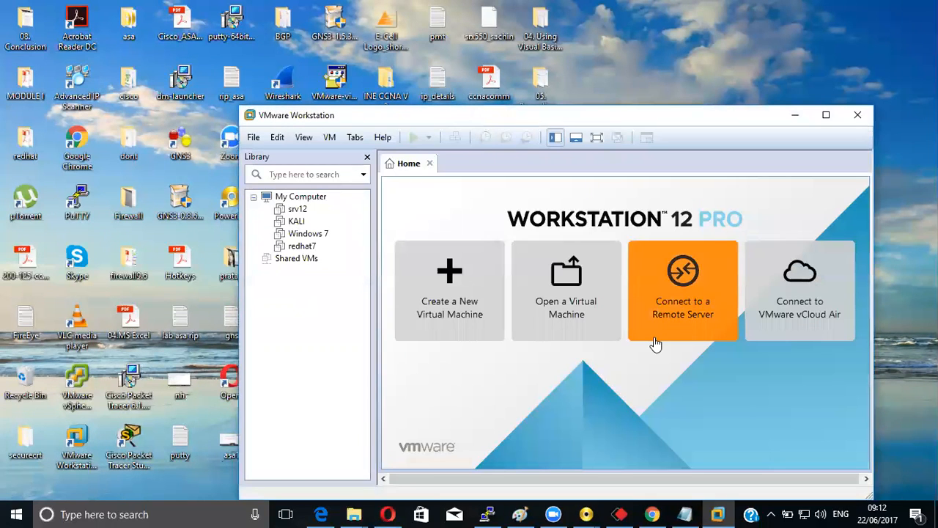
- Select redhat7 in the Library, show its tab and power the virtual machine on
{"action": "left_click", "coordinate": [302, 246]}
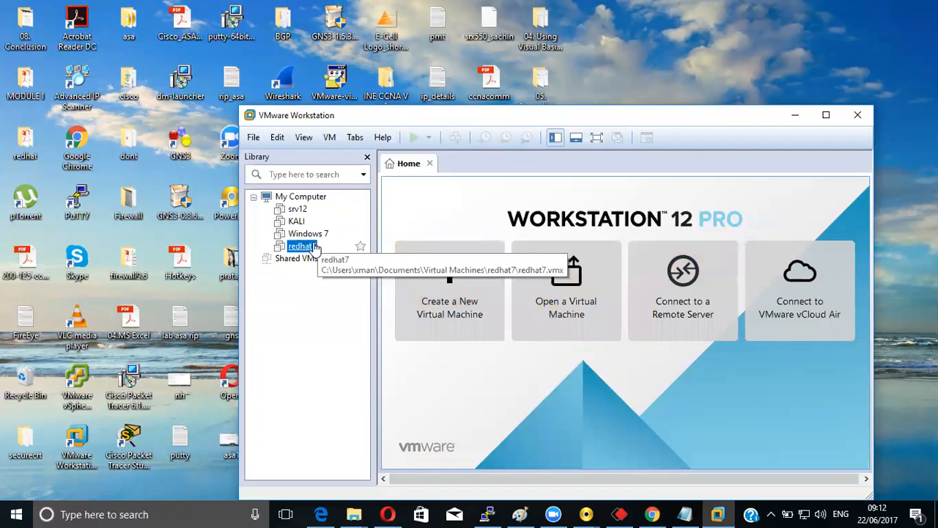
{"action": "double_click", "coordinate": [302, 247]}
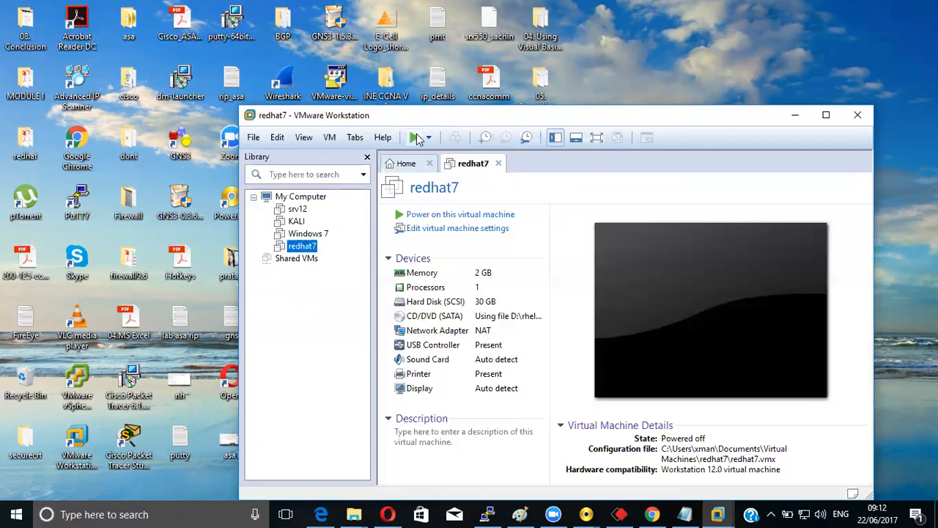
{"action": "left_click", "coordinate": [415, 138]}
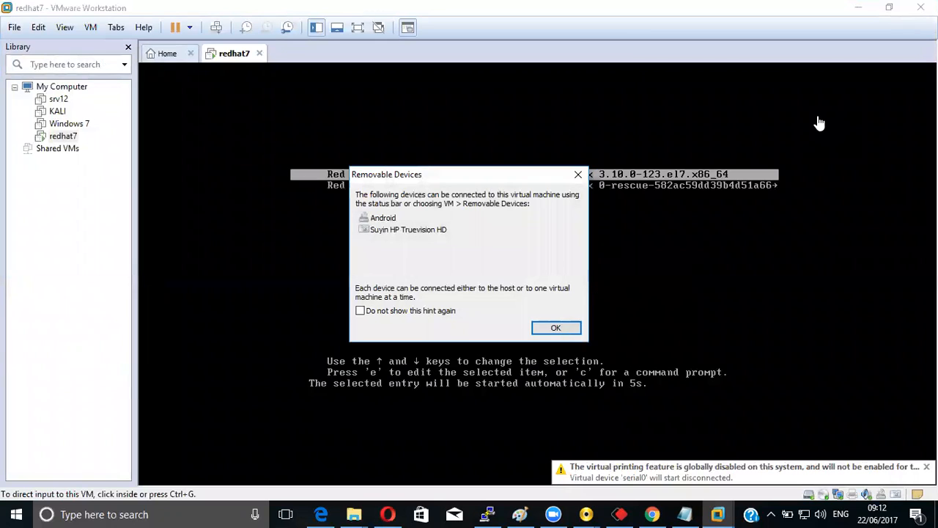
- Dismiss the Removable Devices notice and choose 'Not listed?' at the GNOME login
{"action": "left_click", "coordinate": [555, 329]}
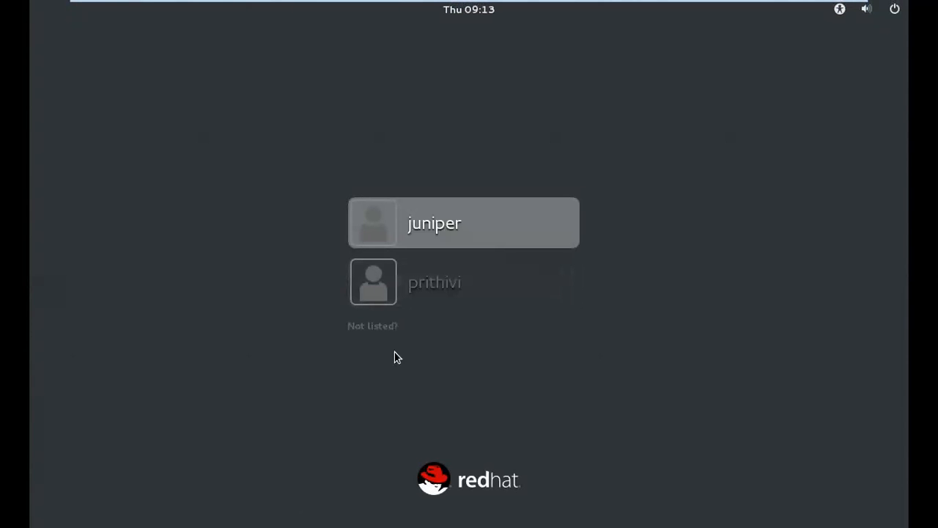
{"action": "left_click", "coordinate": [372, 326]}
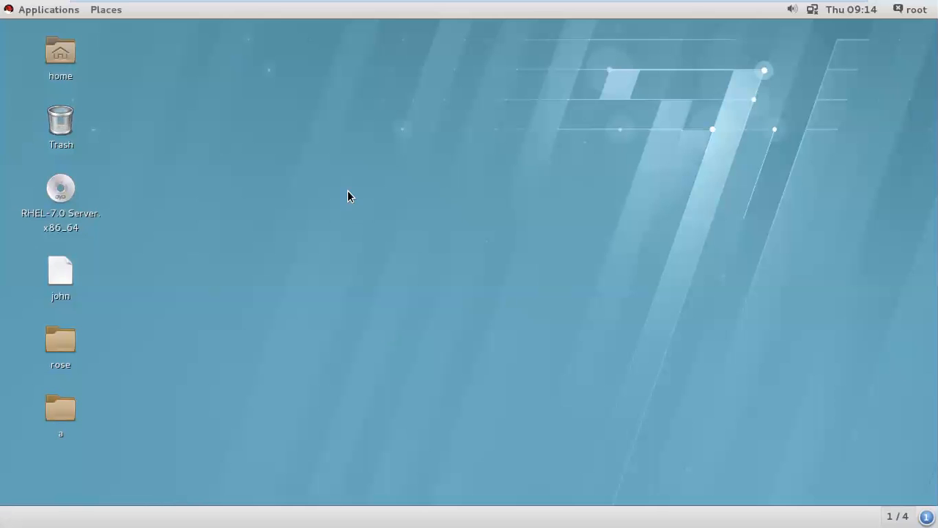
- Start a terminal from the desktop context menu and maximize it
{"action": "right_click", "coordinate": [350, 196]}
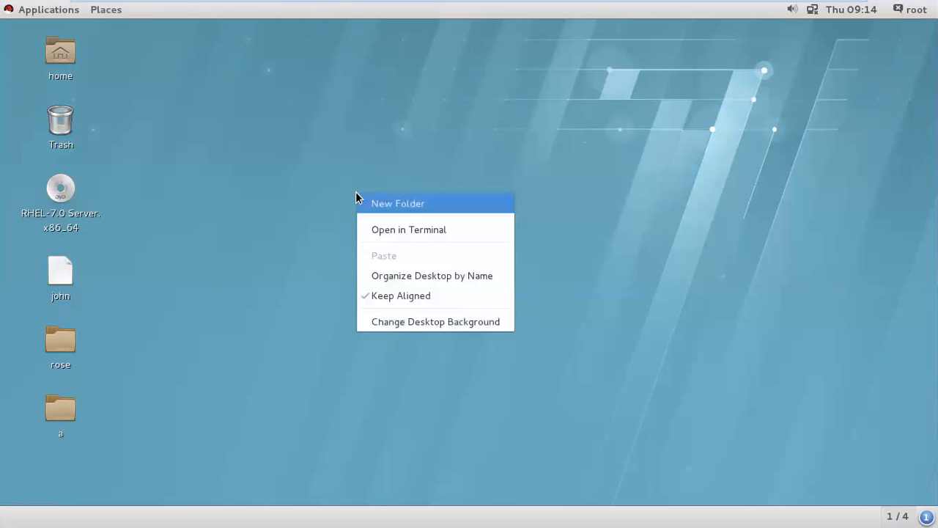
{"action": "left_click", "coordinate": [387, 237]}
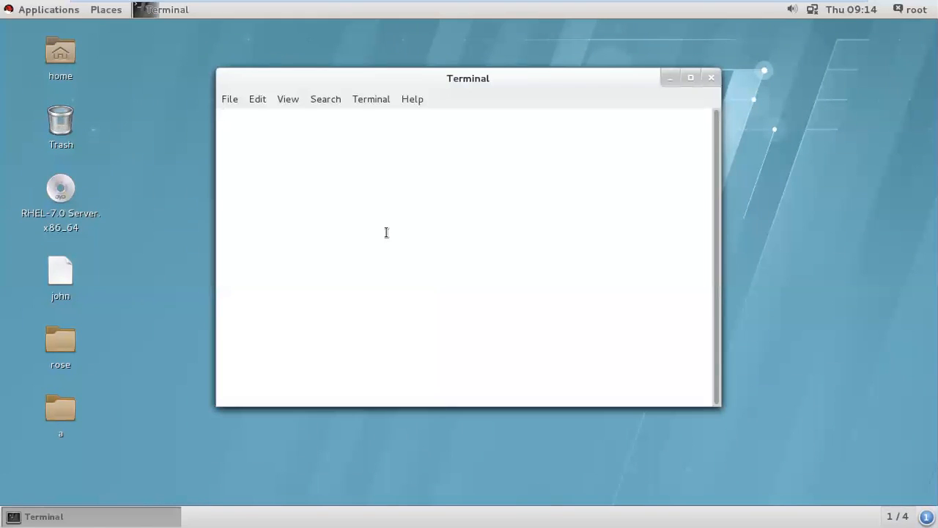
{"action": "left_click", "coordinate": [689, 76]}
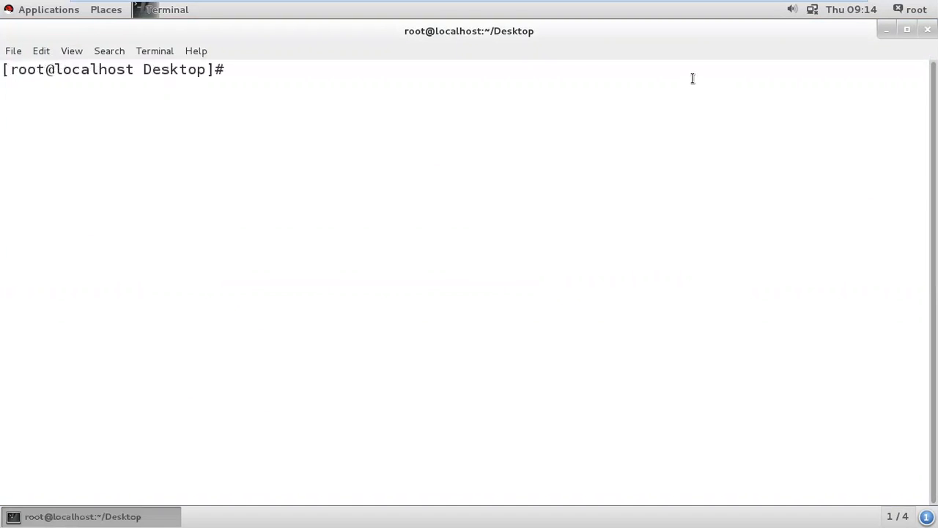
- Enter the vi /etc/motd command using Tab completion for the filename
{"action": "type", "text": "vi"}
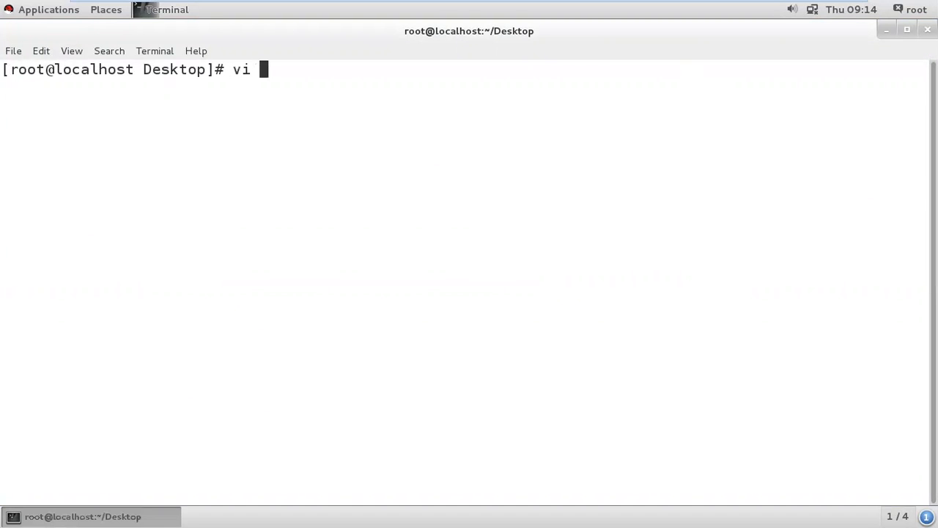
{"action": "type", "text": "/etc/"}
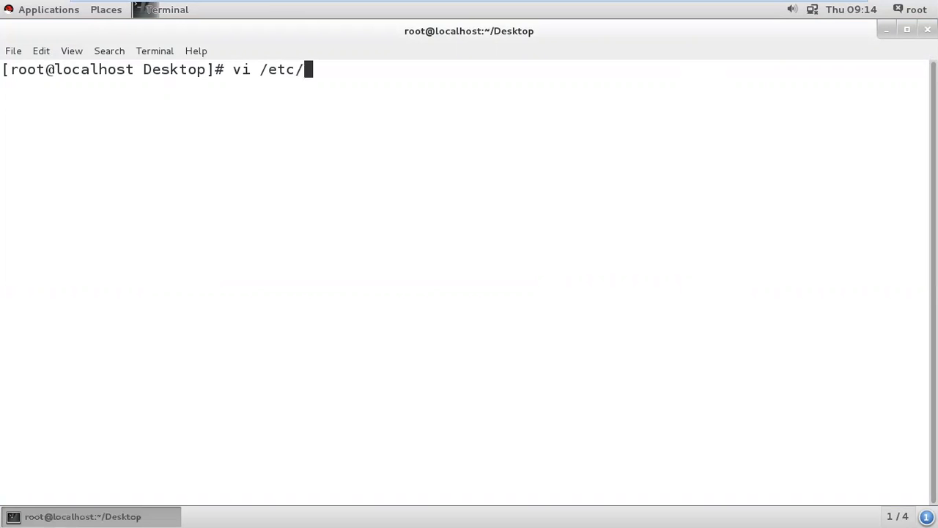
{"action": "type", "text": "mo"}
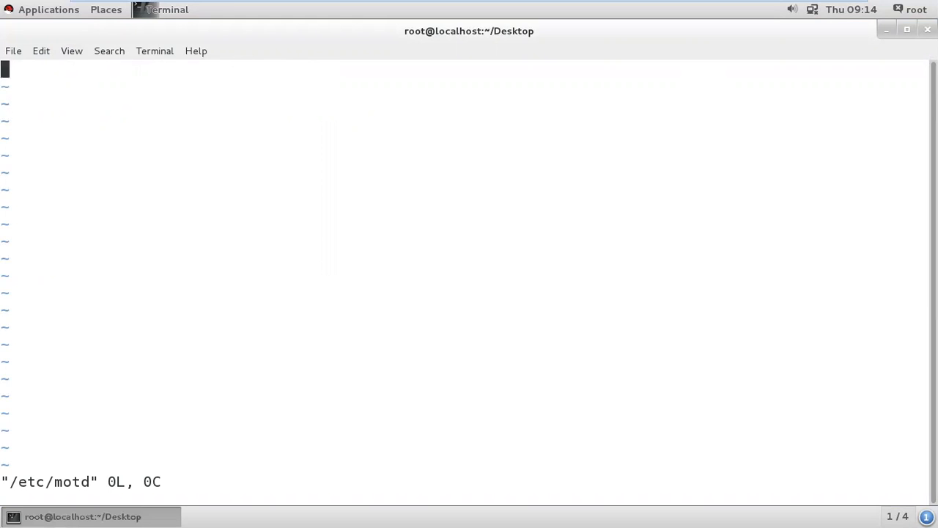
- Quit vi with :wq and run vi on the /etc file again from the shell
{"action": "type", "text": ":wq"}
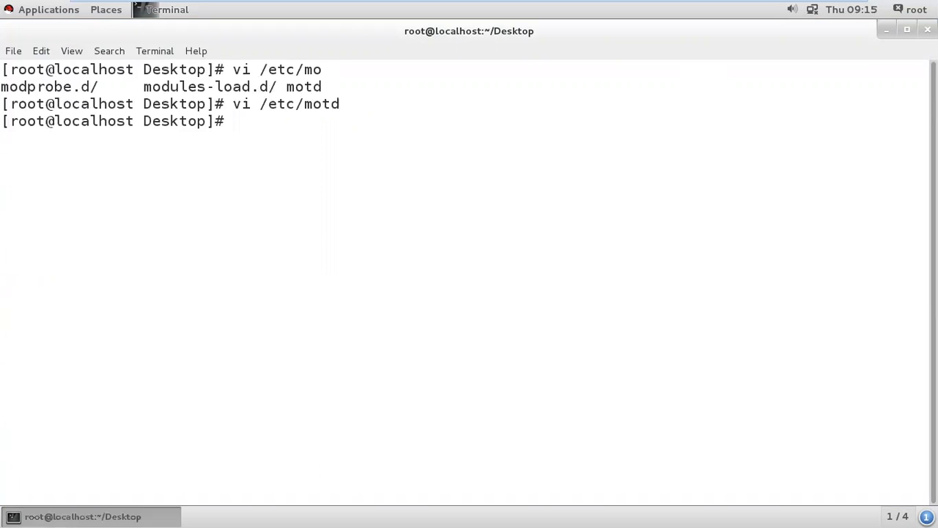
{"action": "type", "text": "vi /etc/mo"}
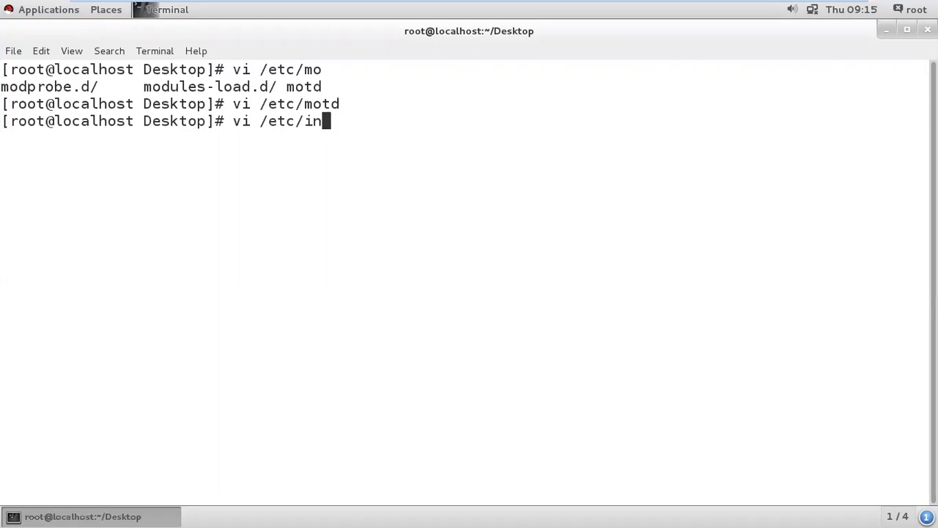
{"action": "type", "text": "it"}
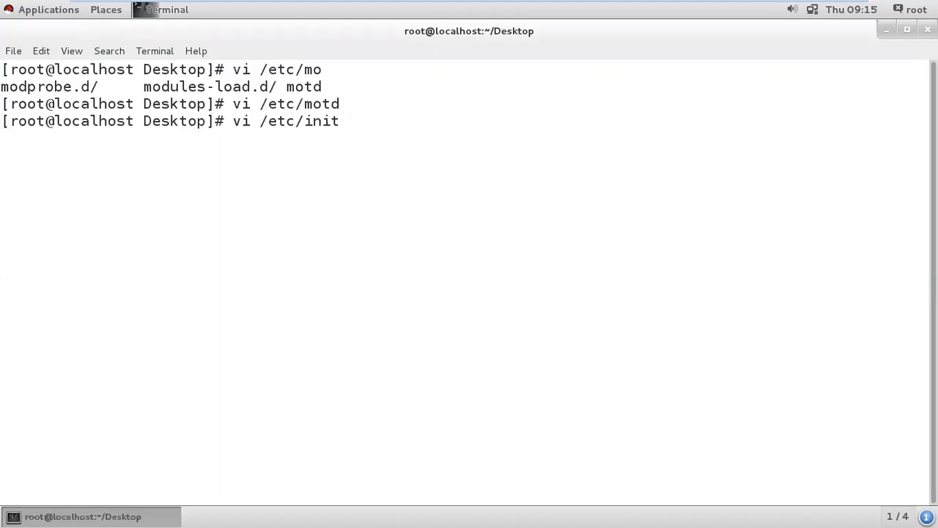
{"action": "key", "text": "Return"}
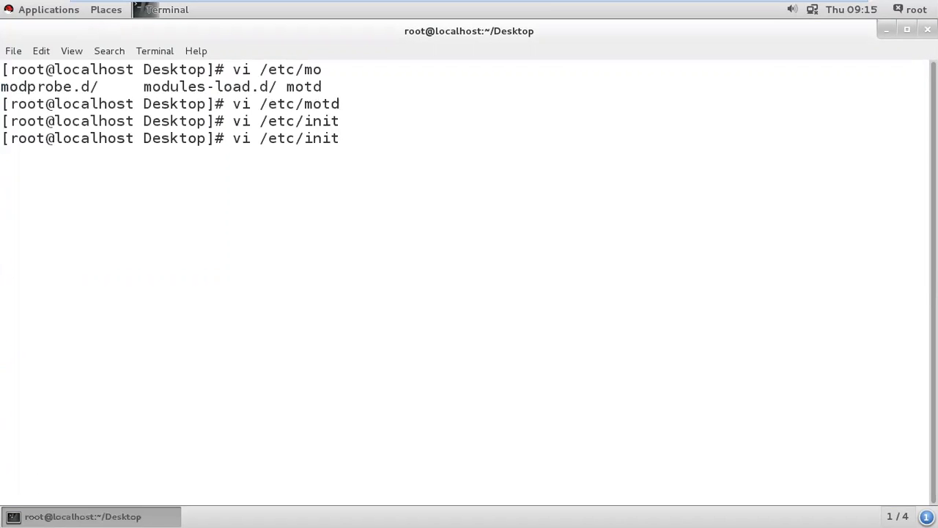
- Complete the filename toward /etc/inittab for the next vi command
{"action": "type", "text": "a"}
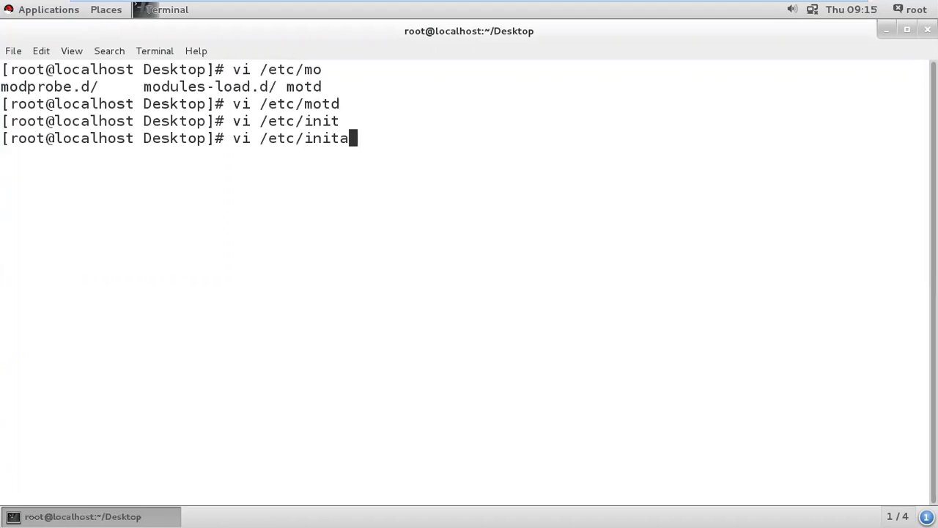
{"action": "type", "text": "b"}
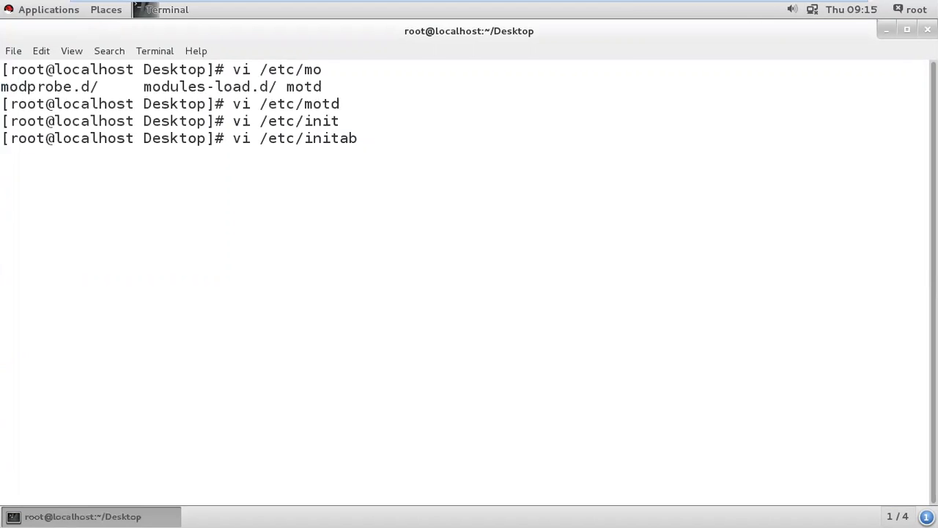
{"action": "type", "text": "tab"}
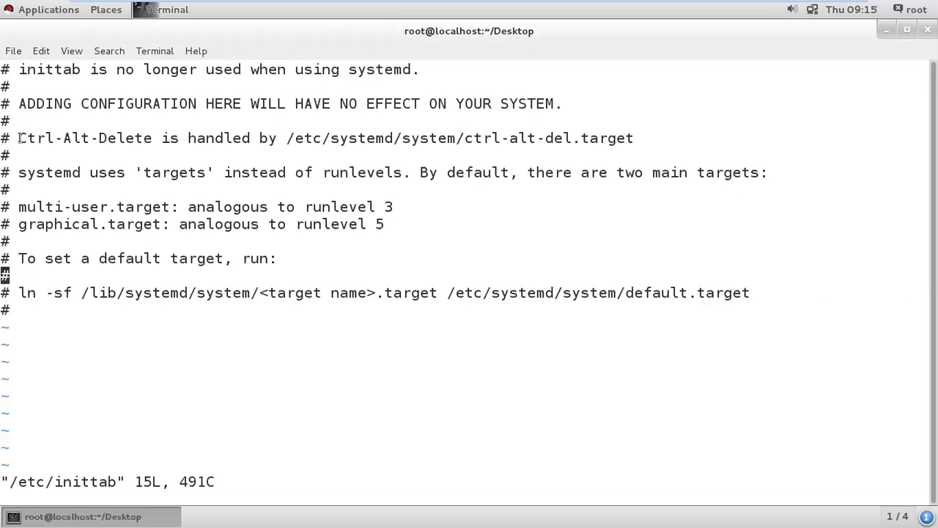
- Highlight the words Ctrl-Alt-Delete in /etc/inittab while explaining
{"action": "double_click", "coordinate": [81, 138]}
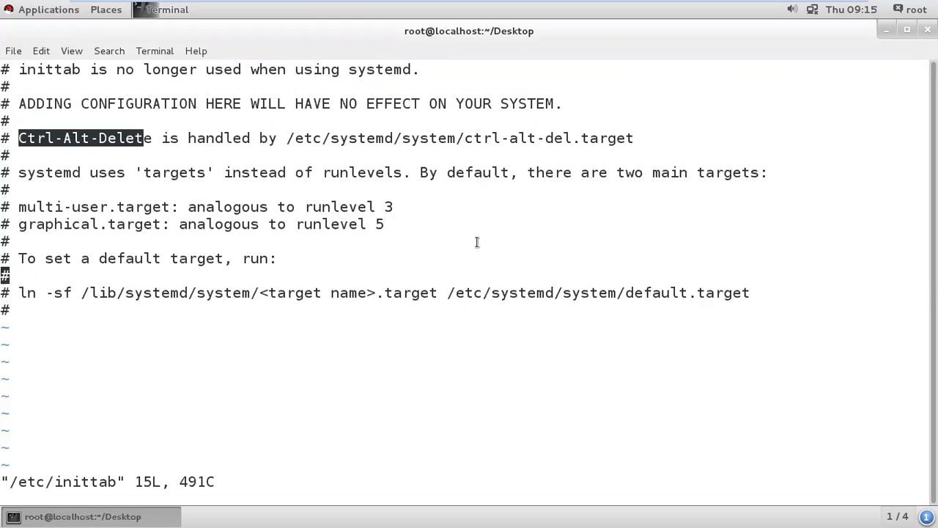
{"action": "mouse_move", "coordinate": [499, 138]}
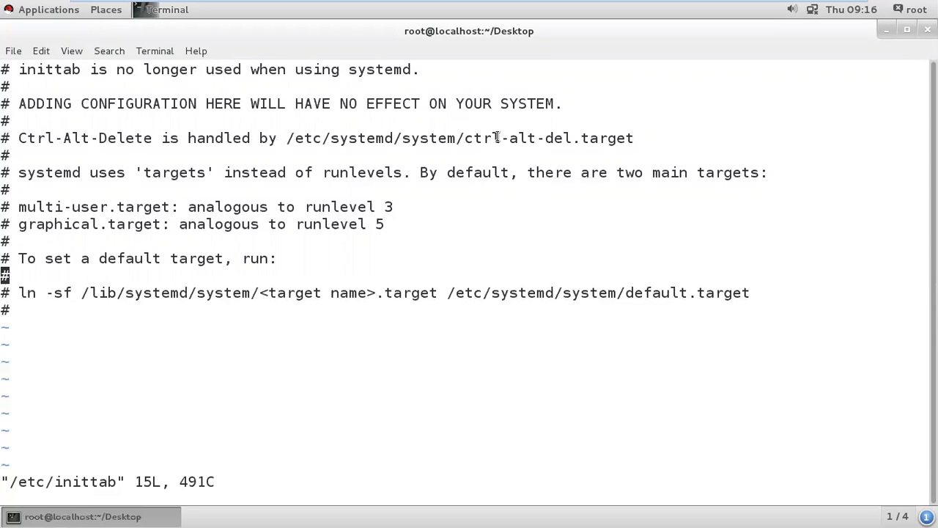
{"action": "mouse_move", "coordinate": [399, 312]}
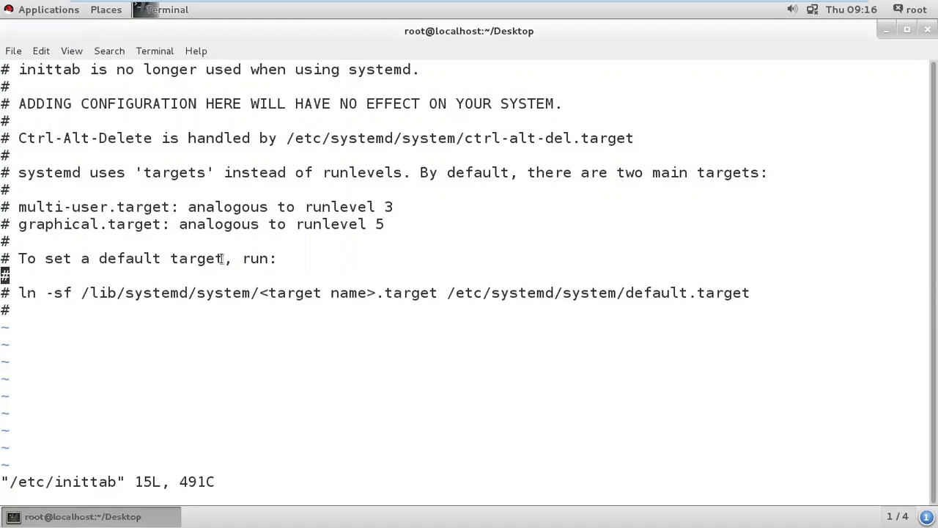
{"action": "mouse_move", "coordinate": [757, 261]}
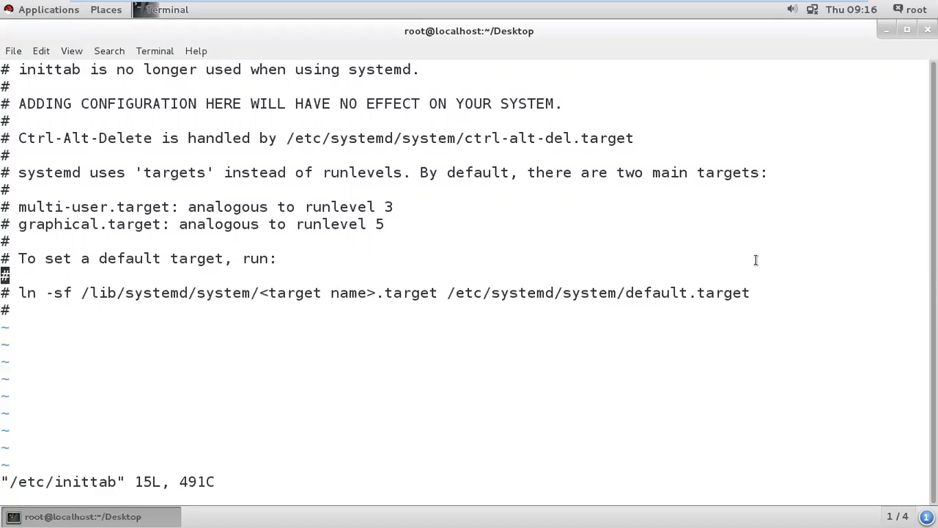
{"action": "mouse_move", "coordinate": [530, 308]}
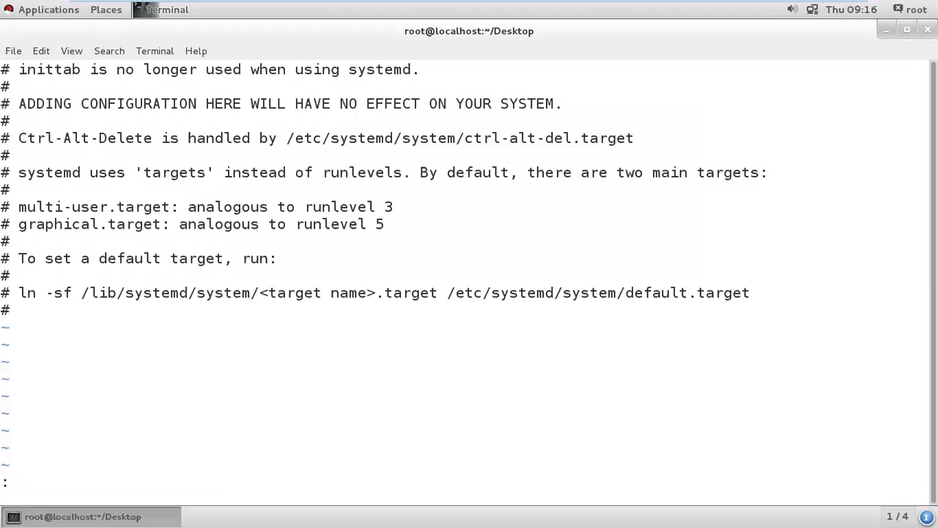
- Leave vi and enter vi /etc/inittab at the shell before switching to Notepad
{"action": "key", "text": "Return"}
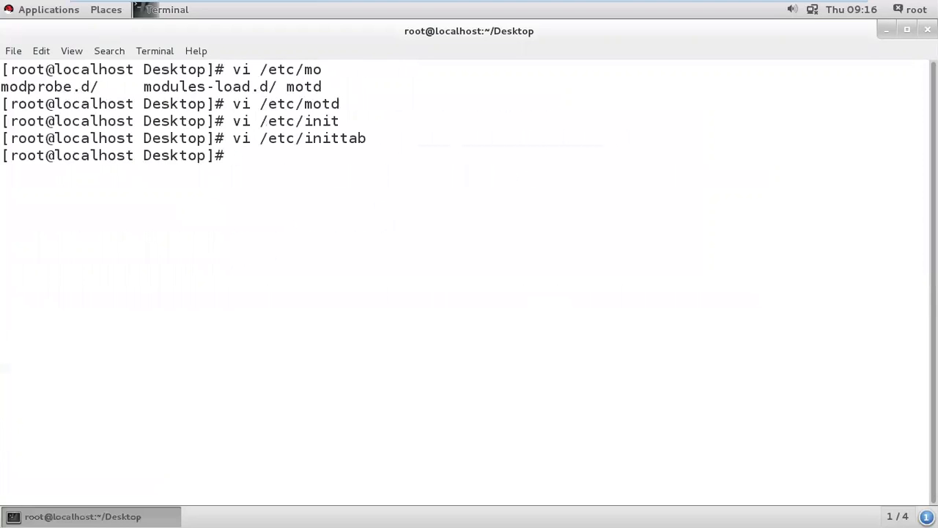
{"action": "type", "text": "vi /etc/inittab"}
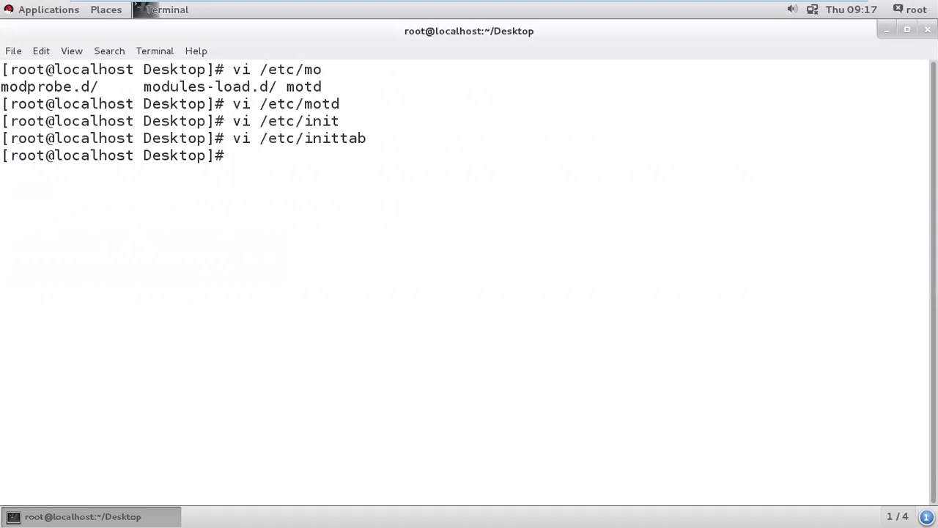
{"action": "type", "text": "in"}
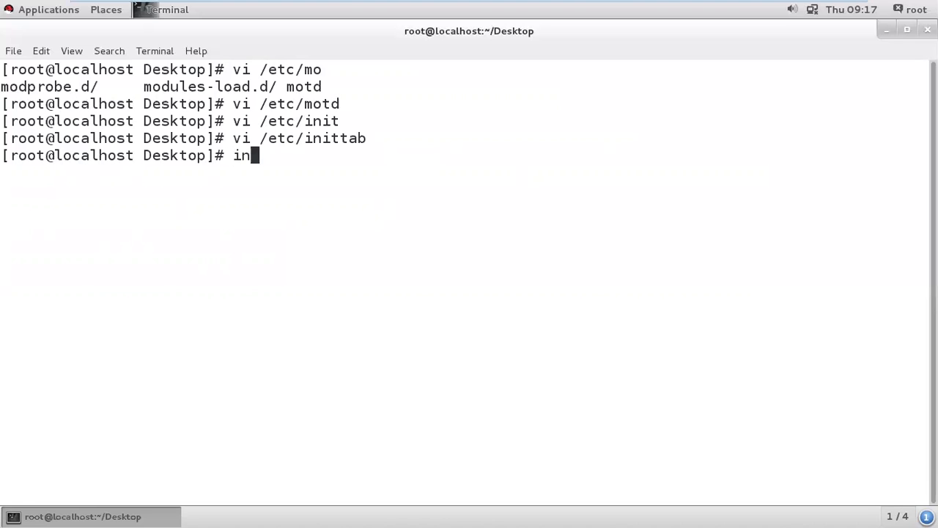
{"action": "type", "text": "it"}
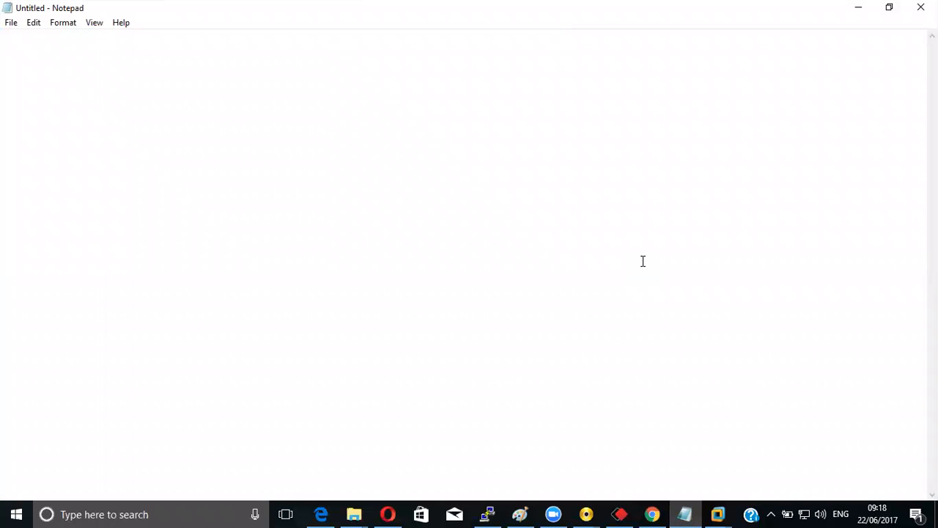
- Write an 'init level' heading and the init 0 line: it will make your system halt / shutdown
{"action": "type", "text": "init le"}
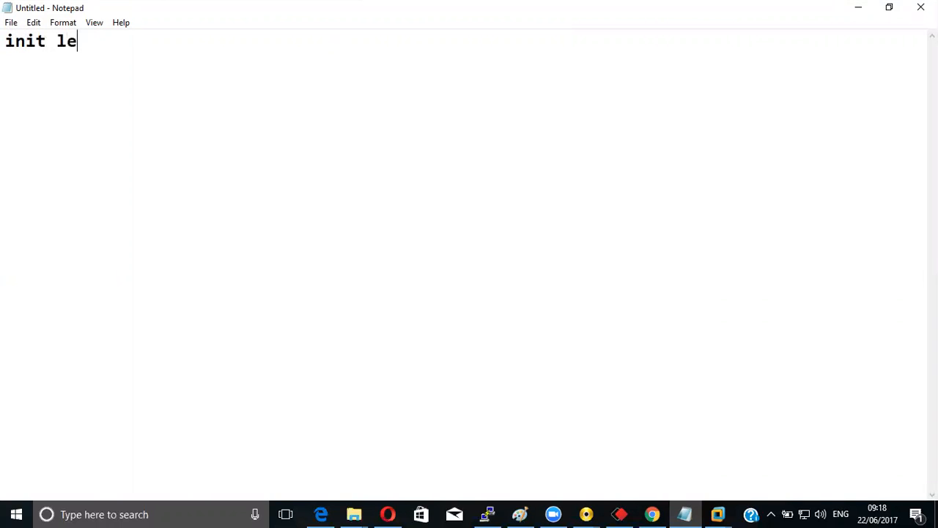
{"action": "type", "text": "vel"}
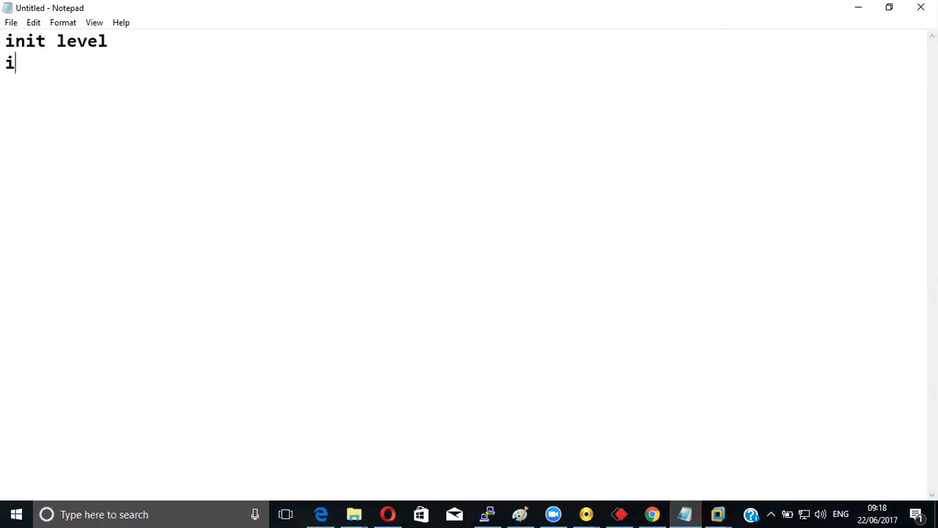
{"action": "type", "text": "nit 0"}
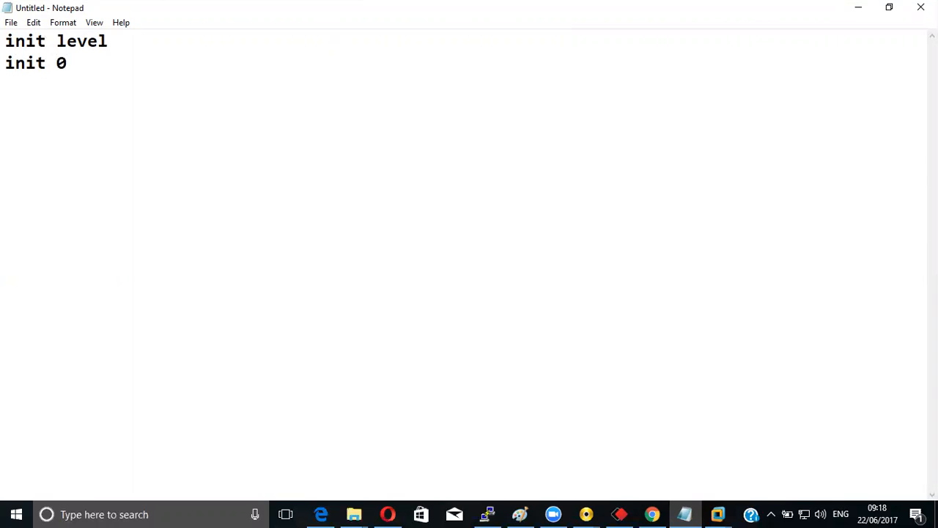
{"action": "type", "text": "it"}
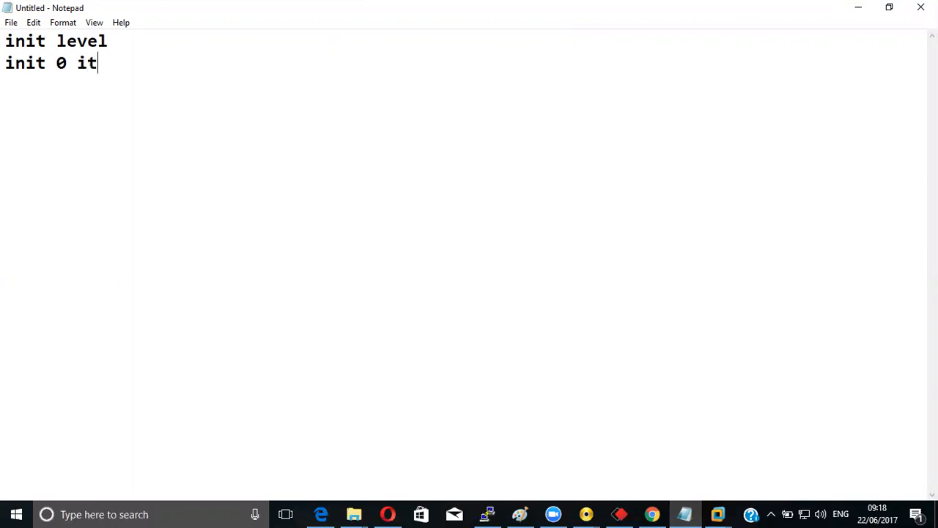
{"action": "type", "text": "will be"}
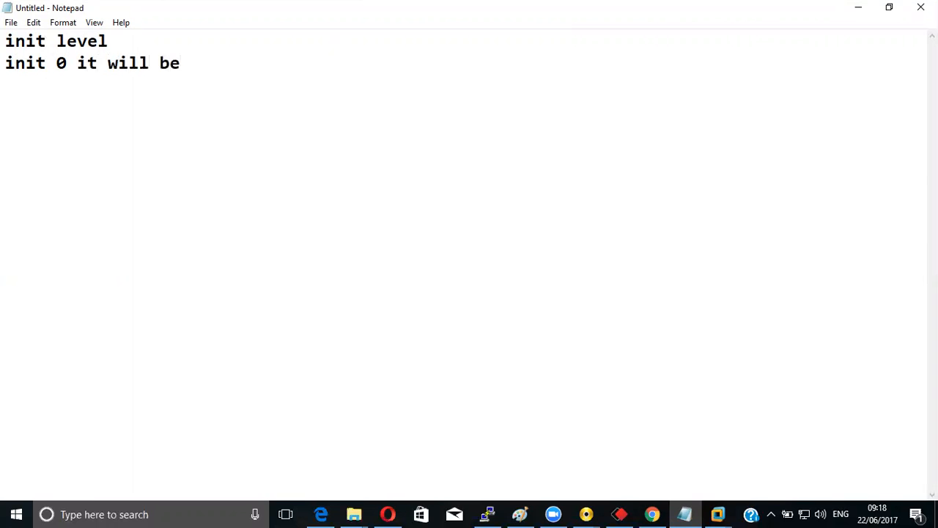
{"action": "type", "text": "make"}
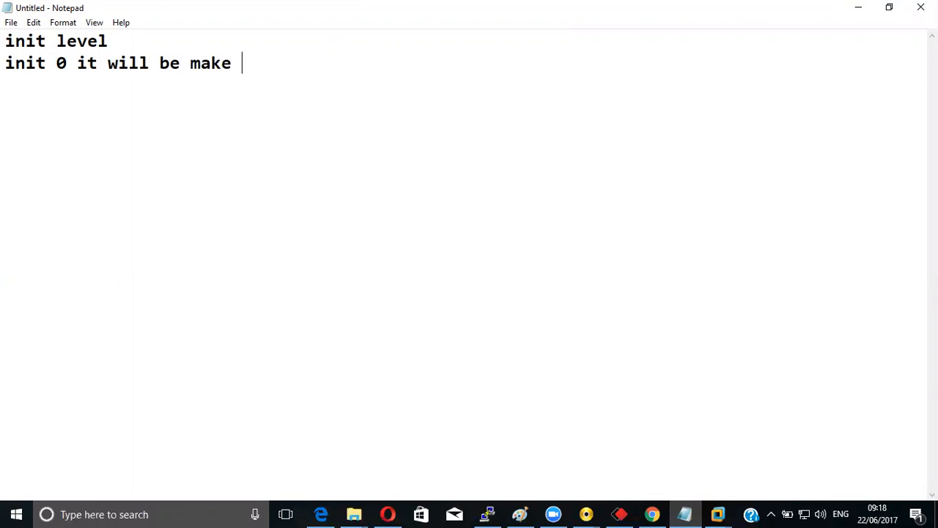
{"action": "type", "text": "your sys"}
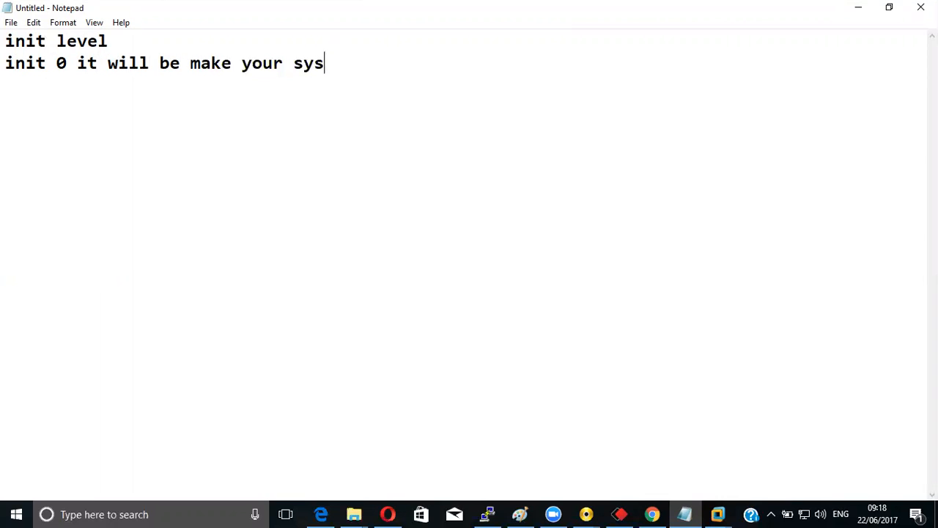
{"action": "type", "text": "tem halt"}
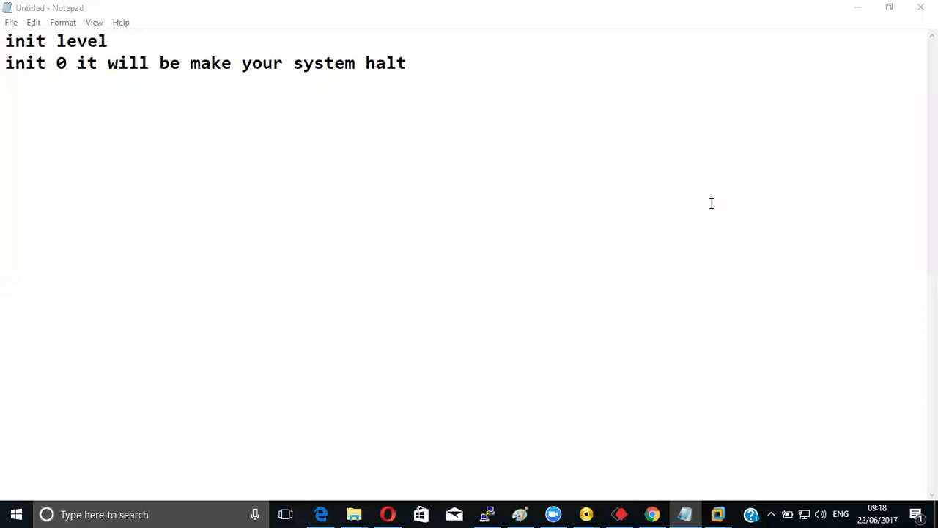
{"action": "left_click", "coordinate": [453, 63]}
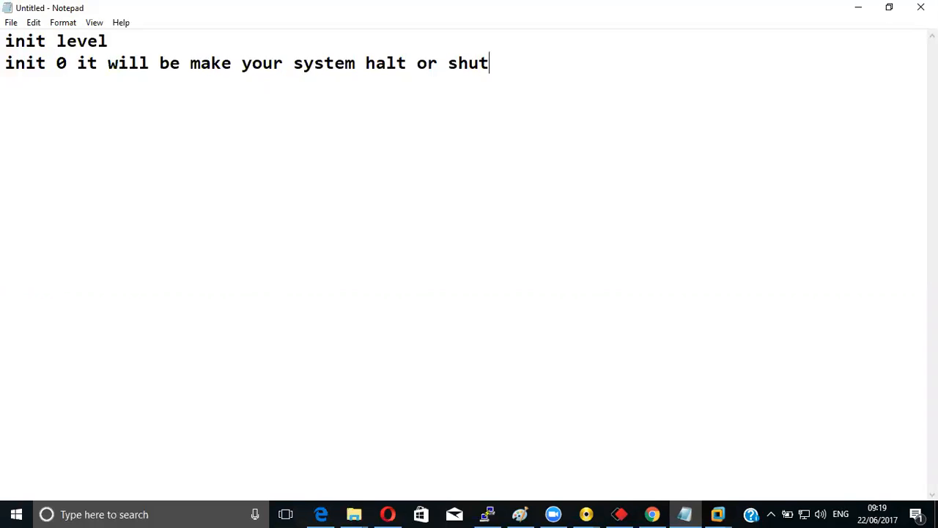
{"action": "type", "text": "down"}
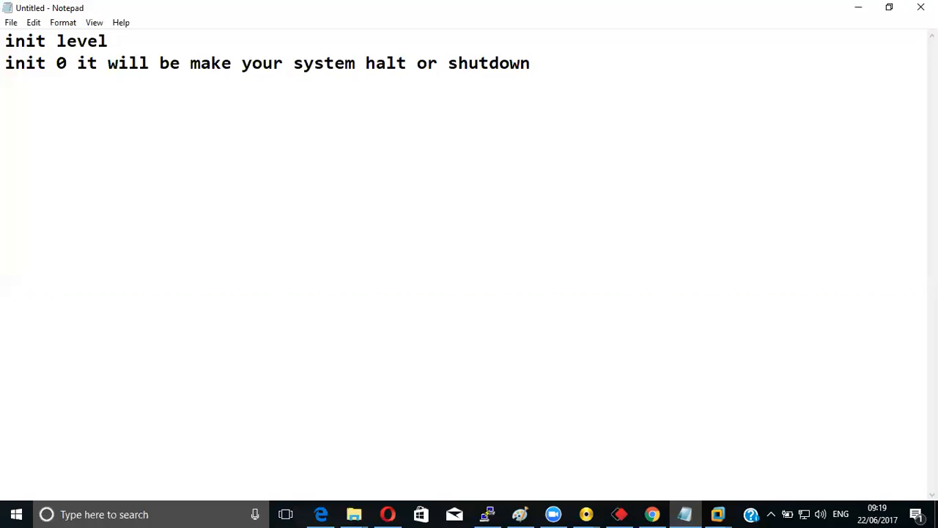
- Add the init 1 line describing single user mode
{"action": "type", "text": "init 1"}
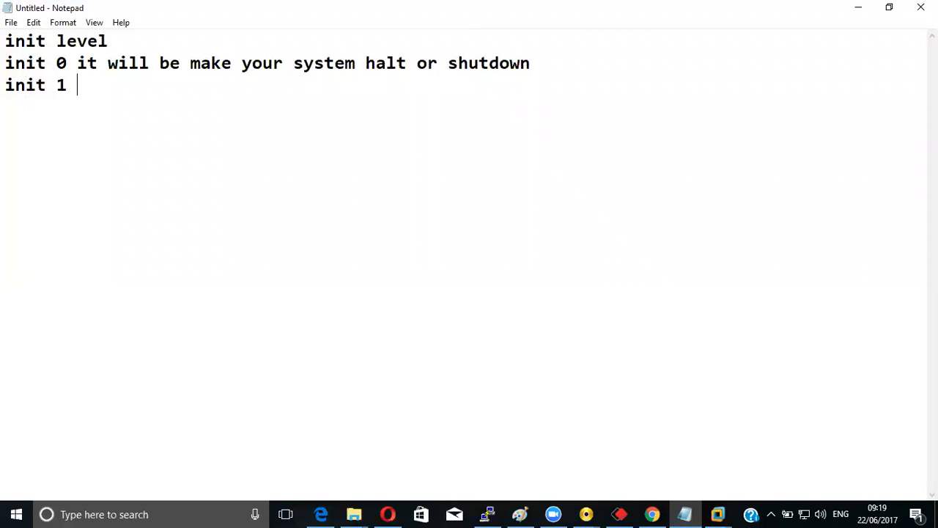
{"action": "type", "text": "sing"}
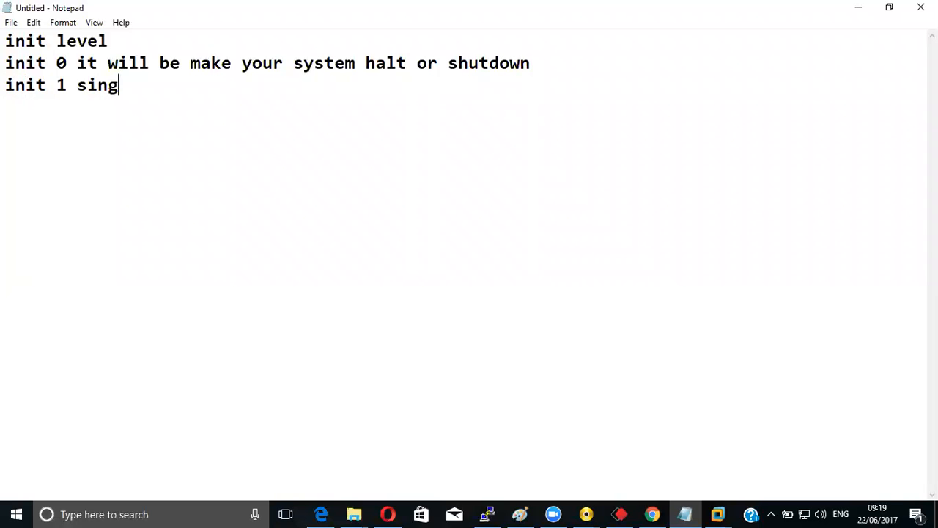
{"action": "type", "text": "le user"}
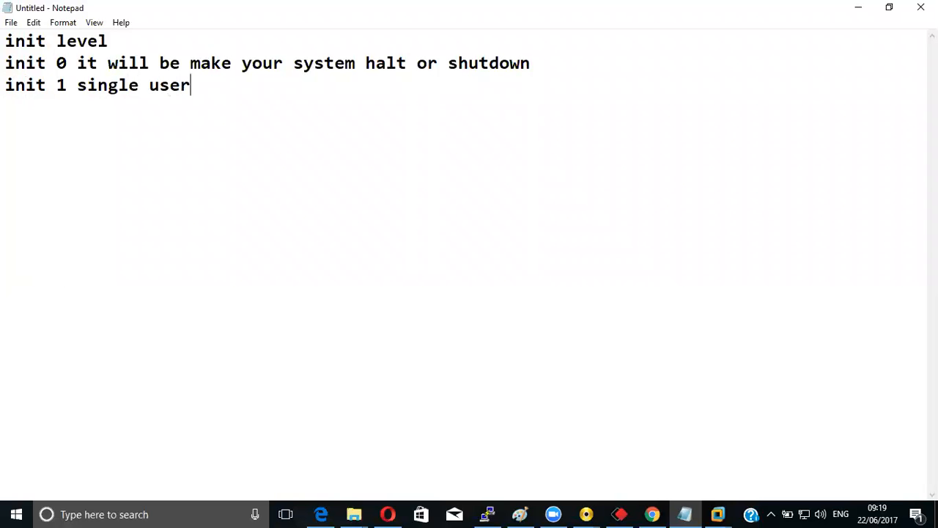
{"action": "type", "text": "mode"}
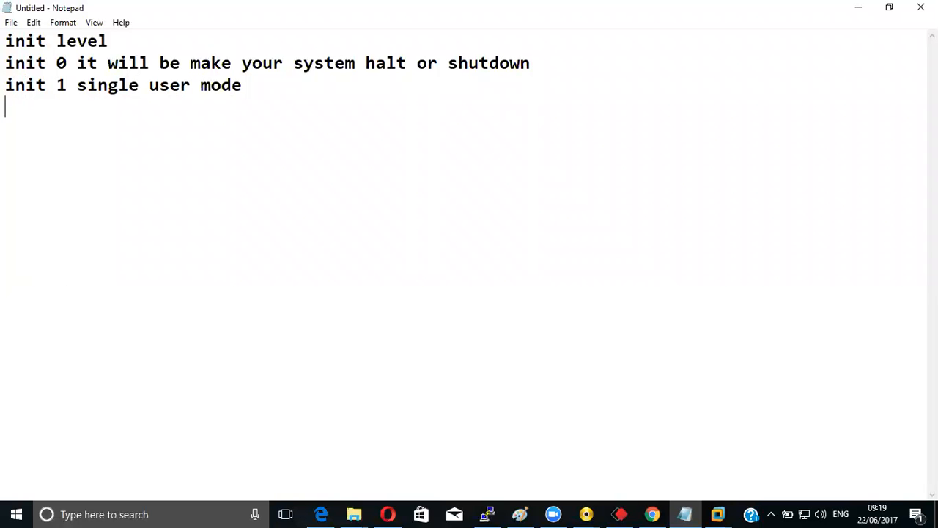
- Add the init 2 line, multiuser mode without graphics and without network, then a blank gap below the heading
{"action": "type", "text": "init 2 mult"}
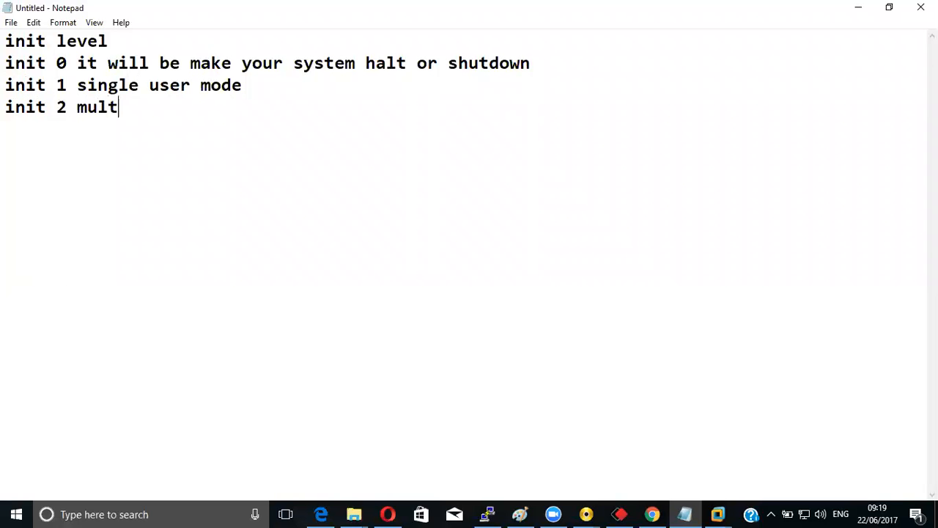
{"action": "type", "text": "iuser"}
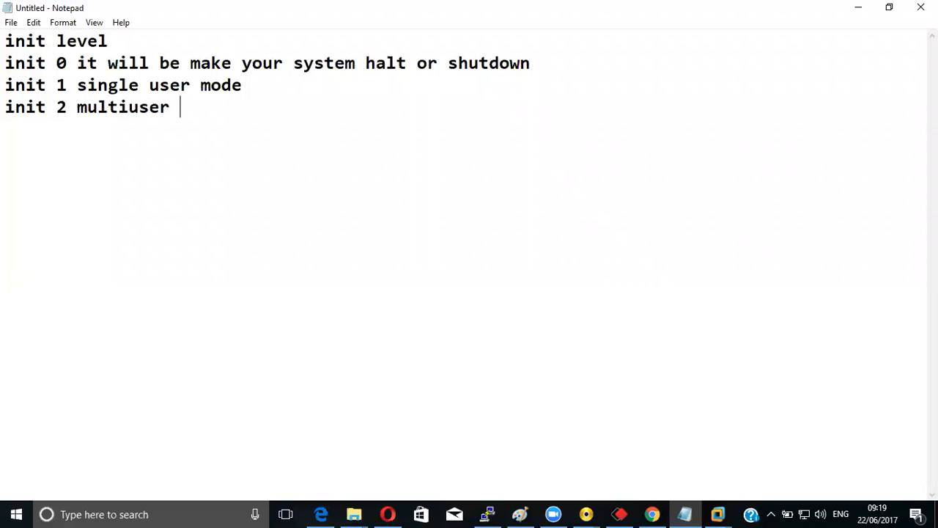
{"action": "type", "text": "mode"}
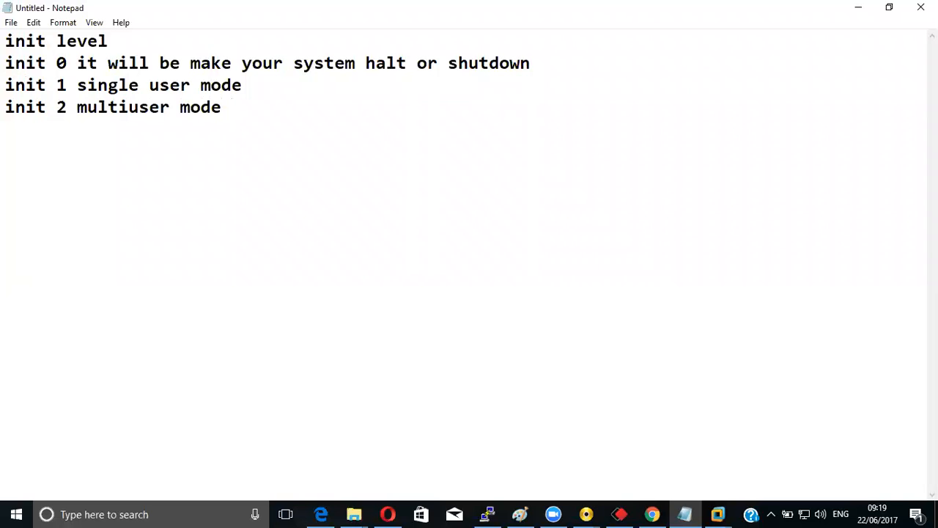
{"action": "type", "text": "without g"}
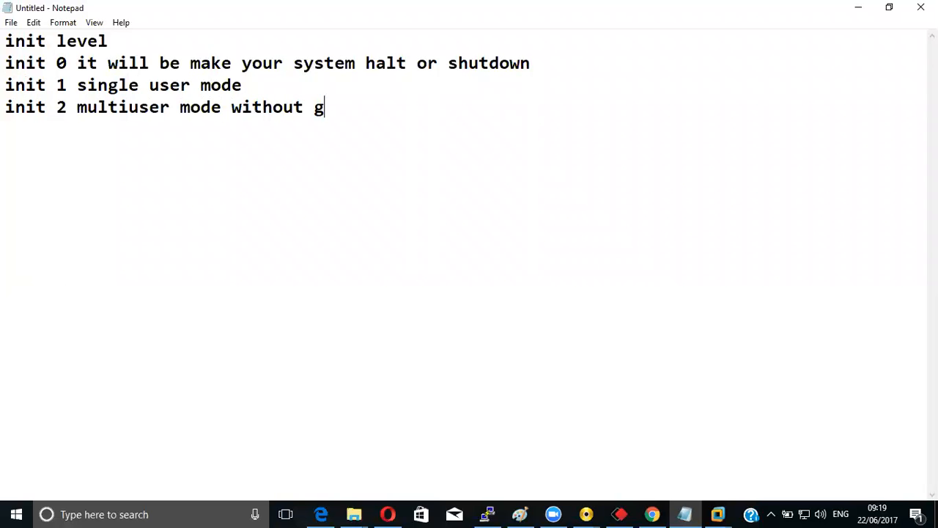
{"action": "type", "text": "raphi"}
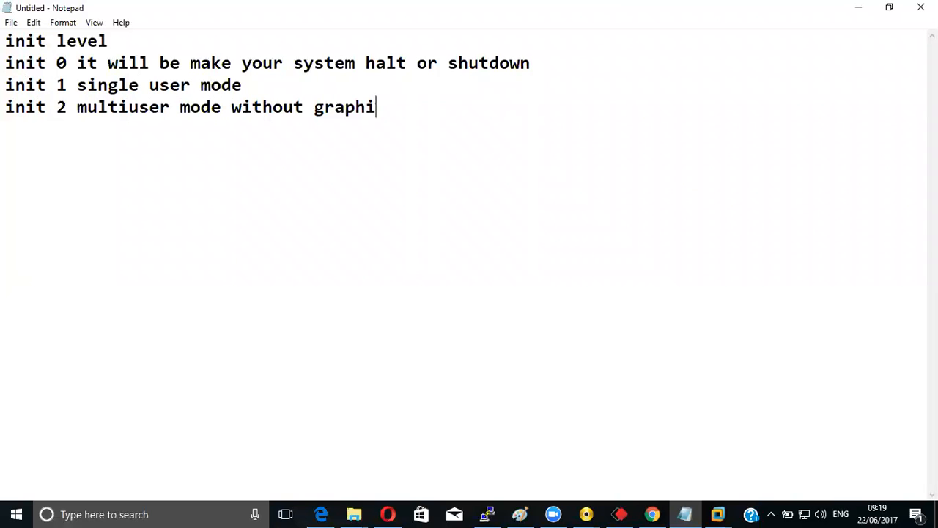
{"action": "type", "text": "cs and witho"}
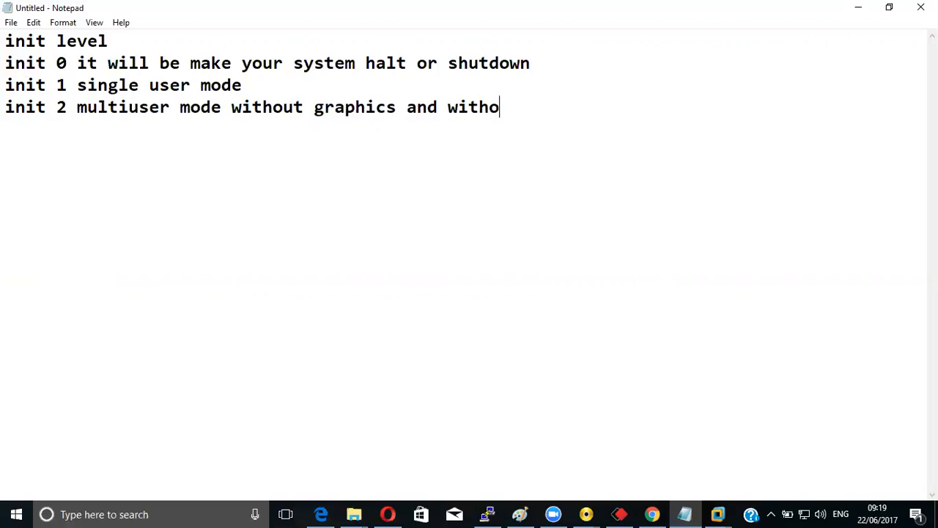
{"action": "type", "text": "ut net"}
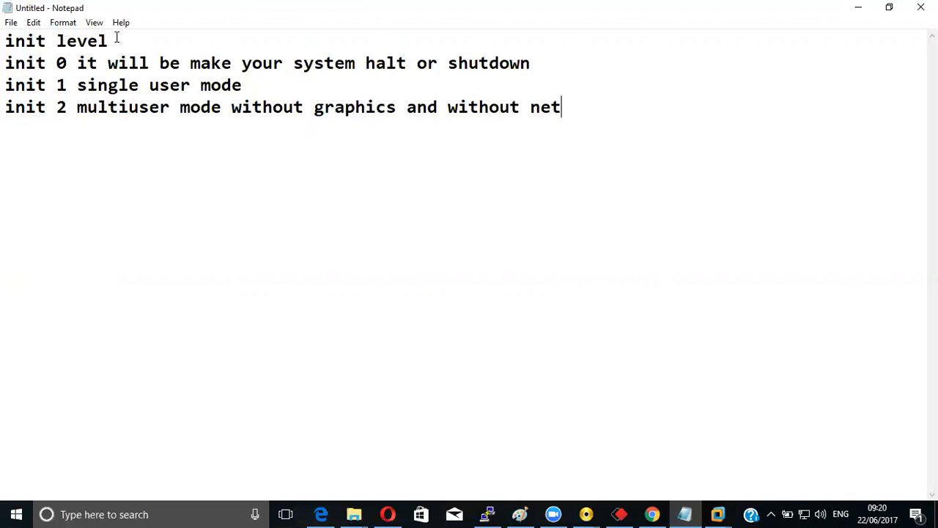
{"action": "key", "text": "Enter"}
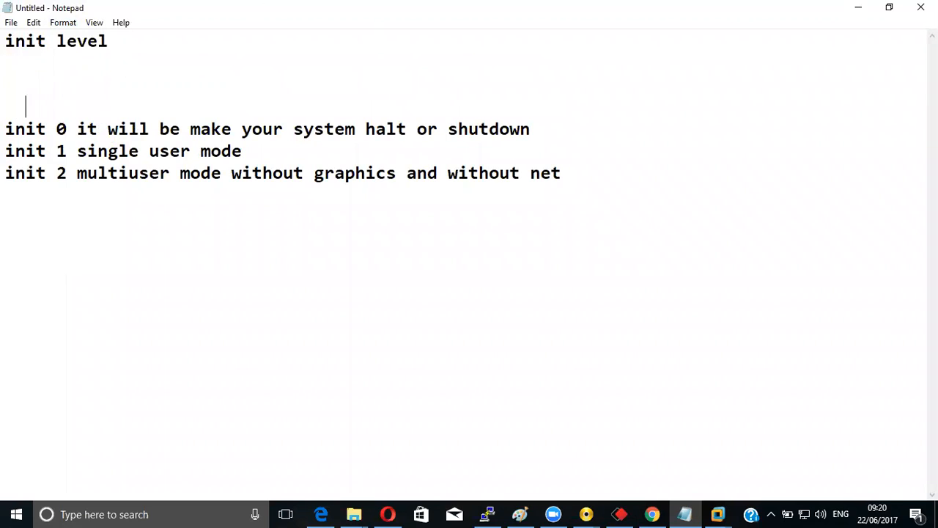
- Add a 'RUN LEVEL' subheading and start an 'init 3' line
{"action": "type", "text": "RUN LE"}
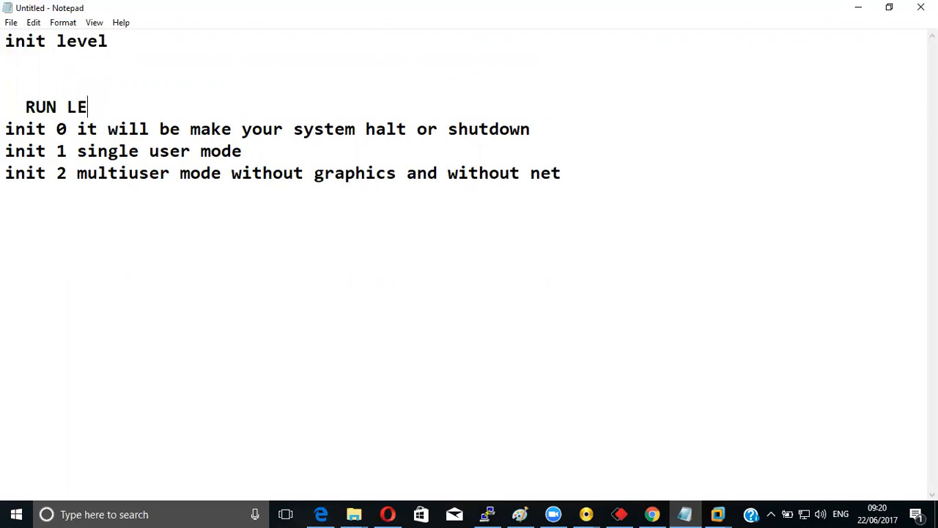
{"action": "type", "text": "VEL"}
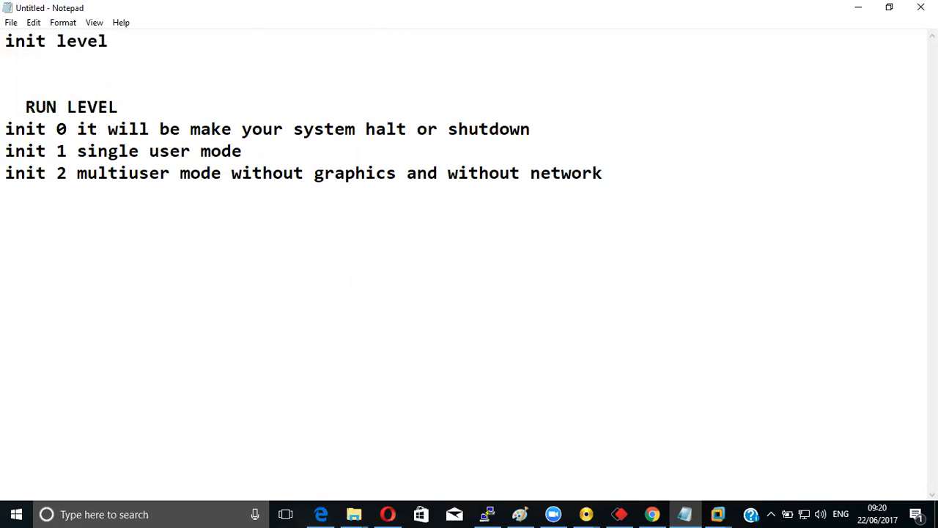
{"action": "type", "text": "init 3"}
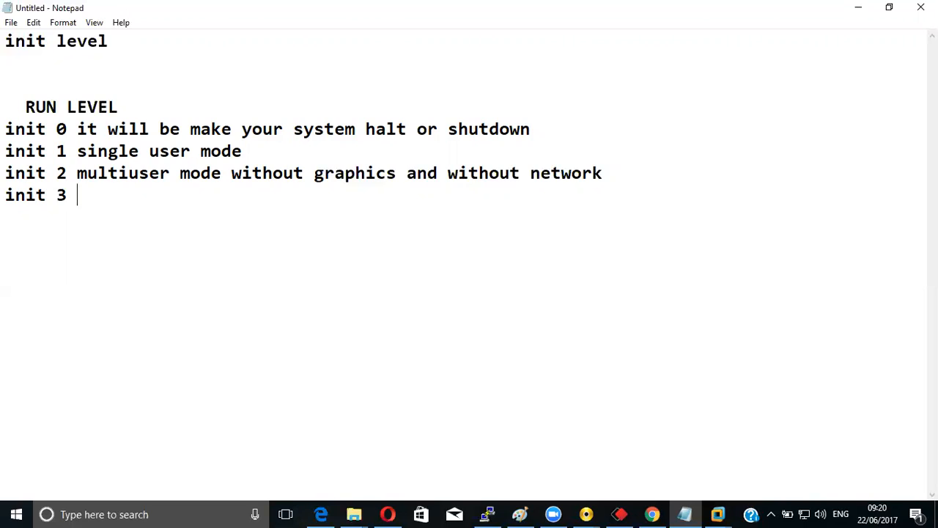
- Describe init 3 as 'similar like init 2' and start the next line
{"action": "type", "text": "si"}
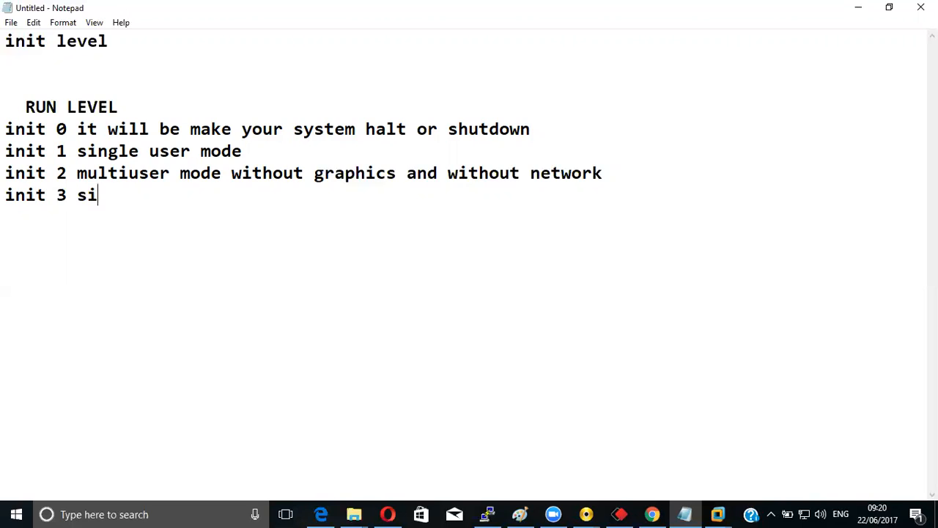
{"action": "type", "text": "mila"}
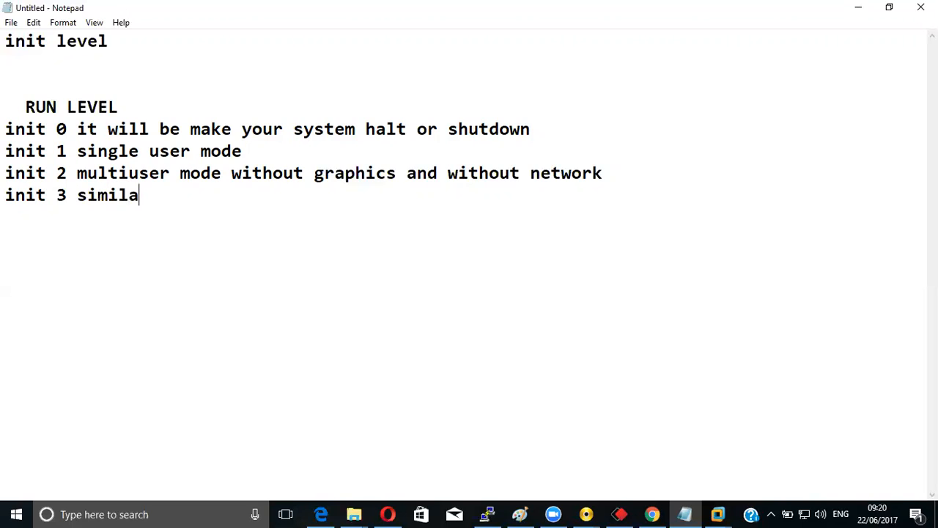
{"action": "type", "text": "r"}
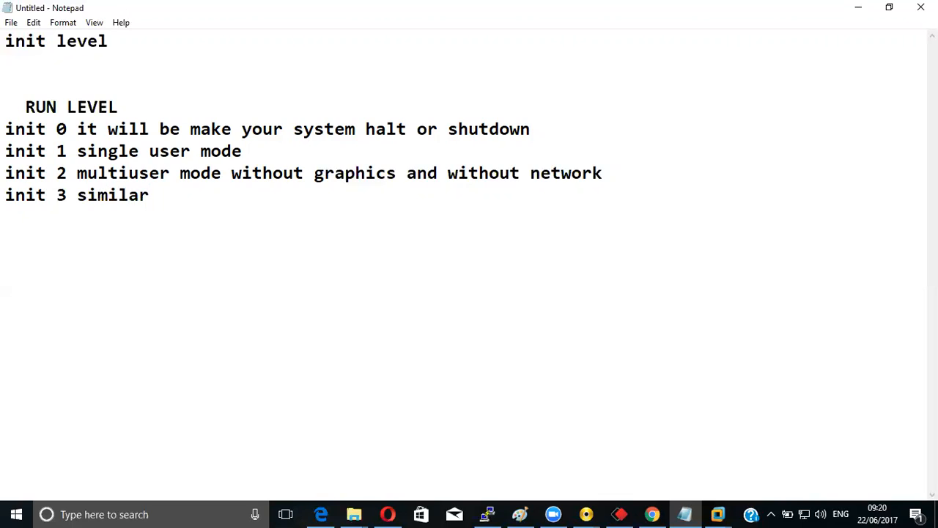
{"action": "type", "text": "like in"}
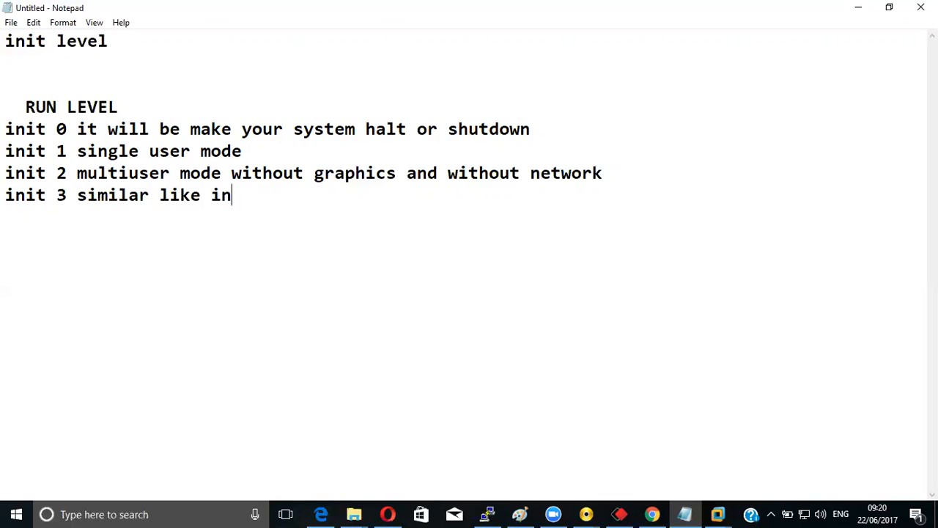
{"action": "type", "text": "it 2"}
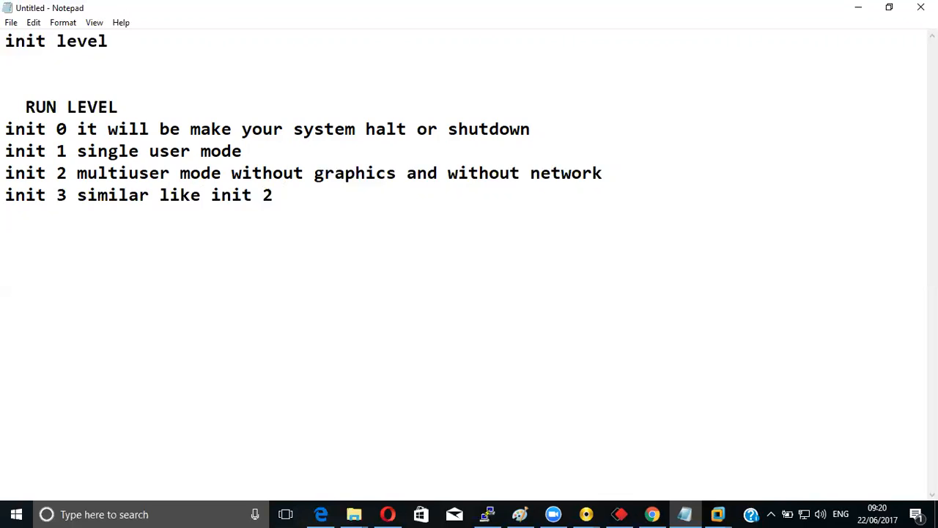
{"action": "key", "text": "Enter"}
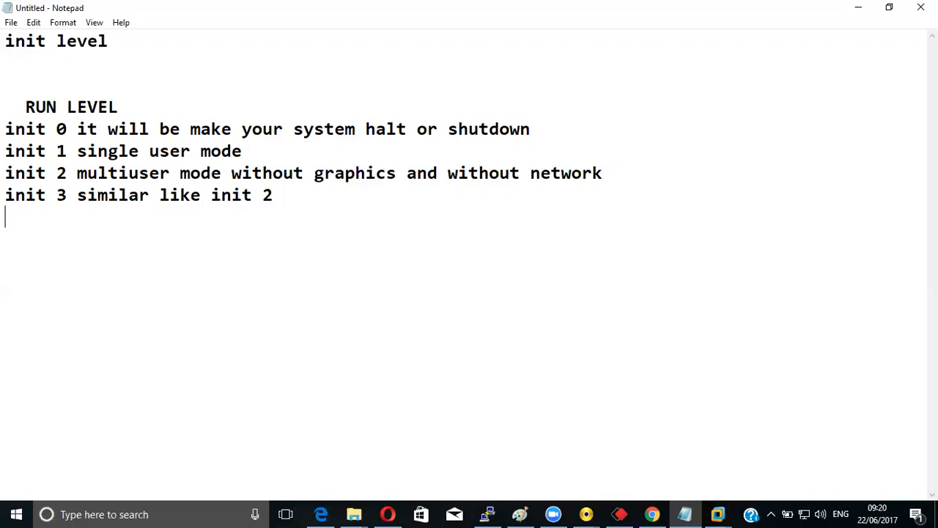
- Add init 4 as not used and init 5 as multiuser with graphics and with network
{"action": "type", "text": "init 4 not"}
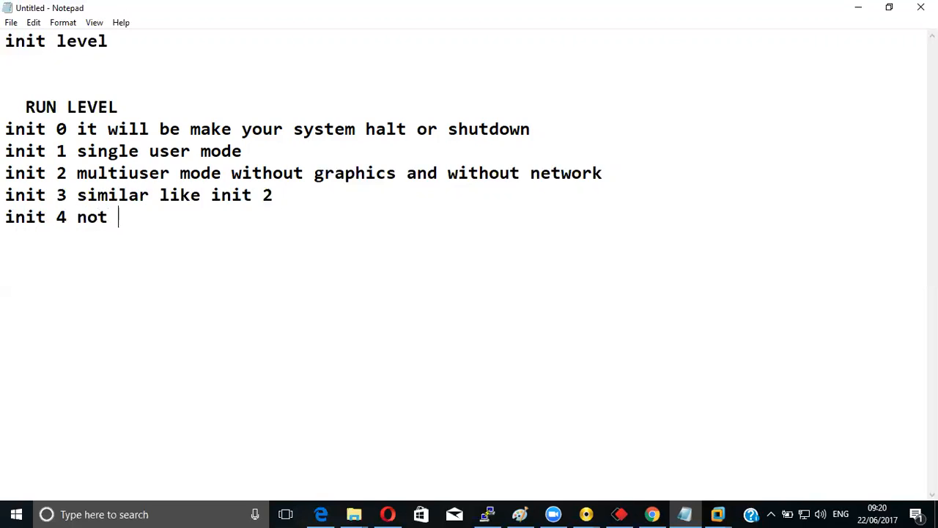
{"action": "type", "text": "used"}
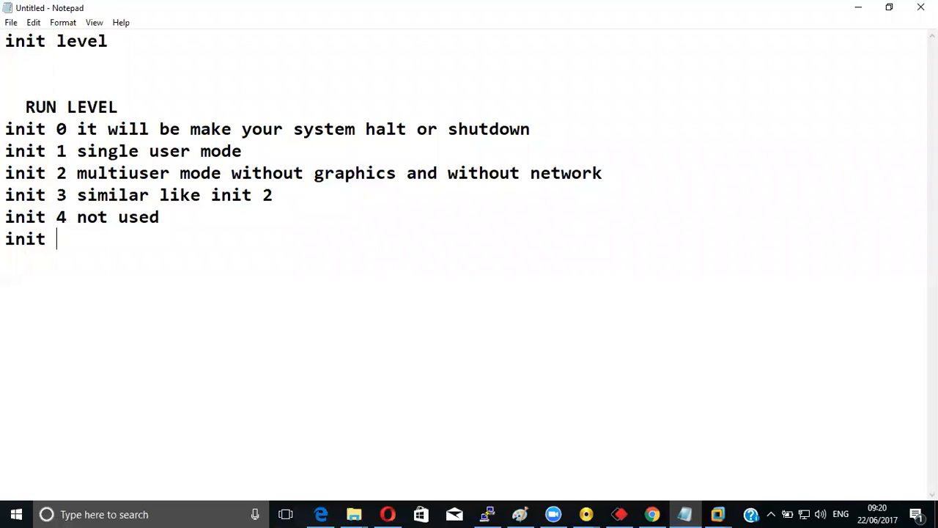
{"action": "type", "text": "5"}
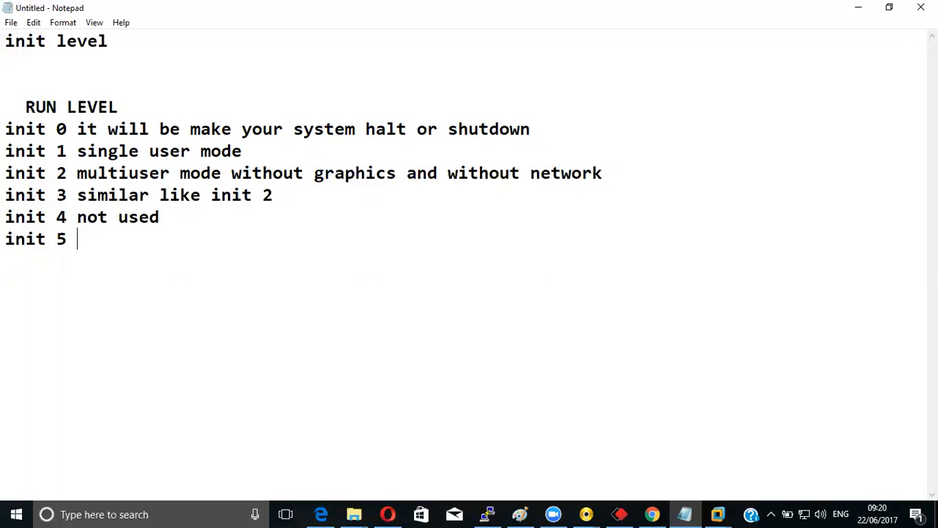
{"action": "type", "text": "multi"}
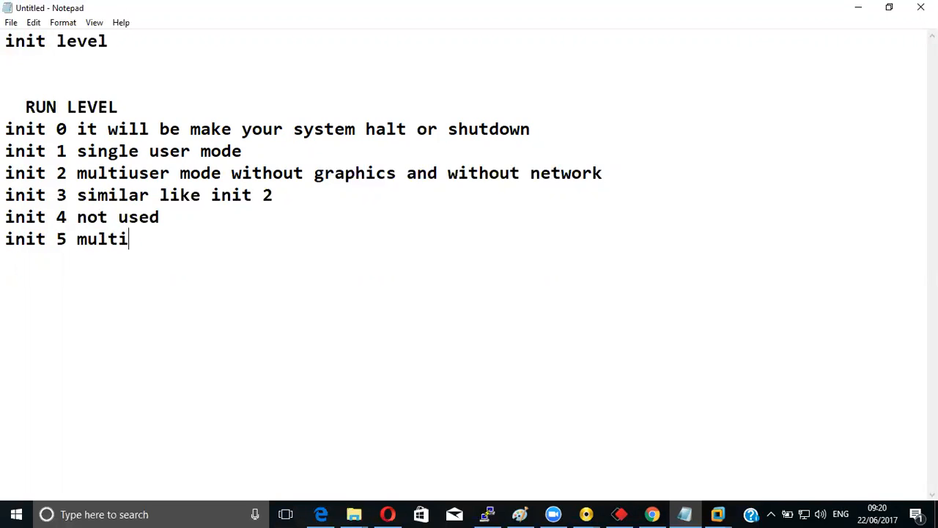
{"action": "type", "text": "user"}
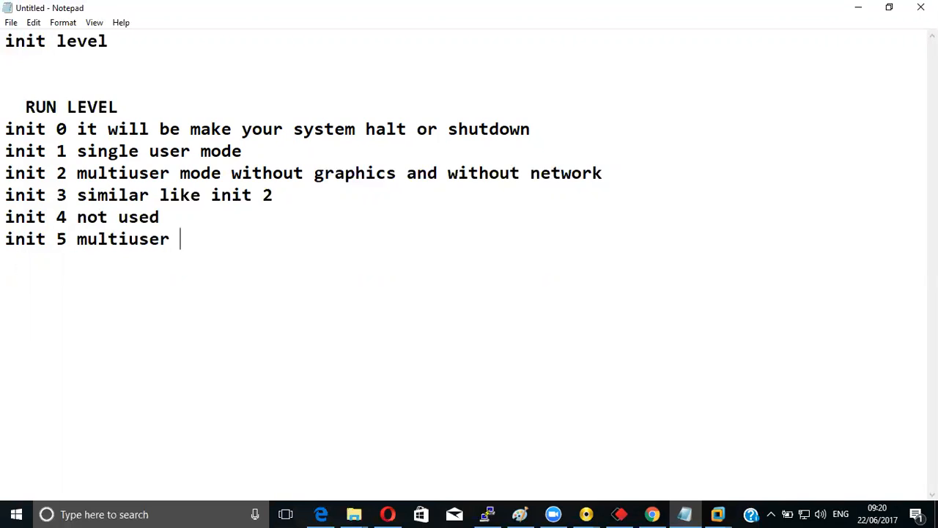
{"action": "type", "text": "w"}
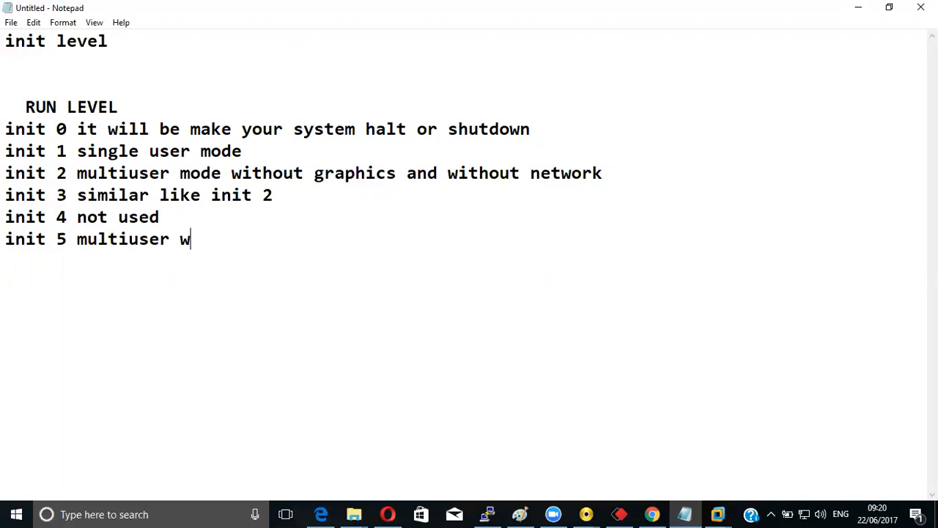
{"action": "type", "text": "ith graph"}
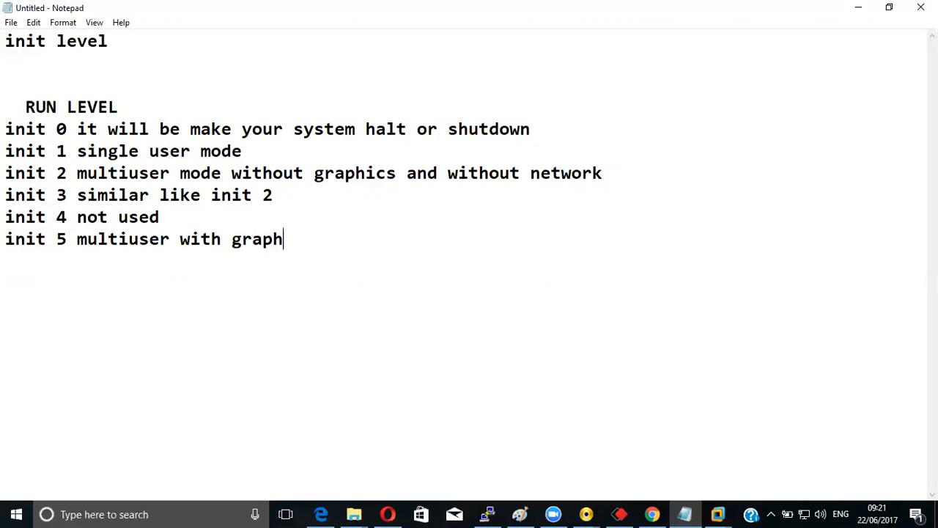
{"action": "type", "text": "ics and"}
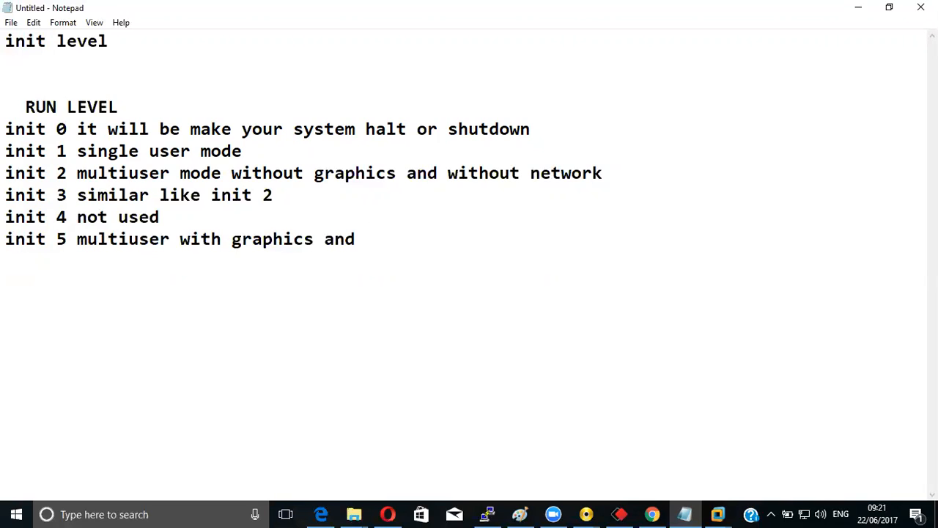
{"action": "type", "text": "with netw"}
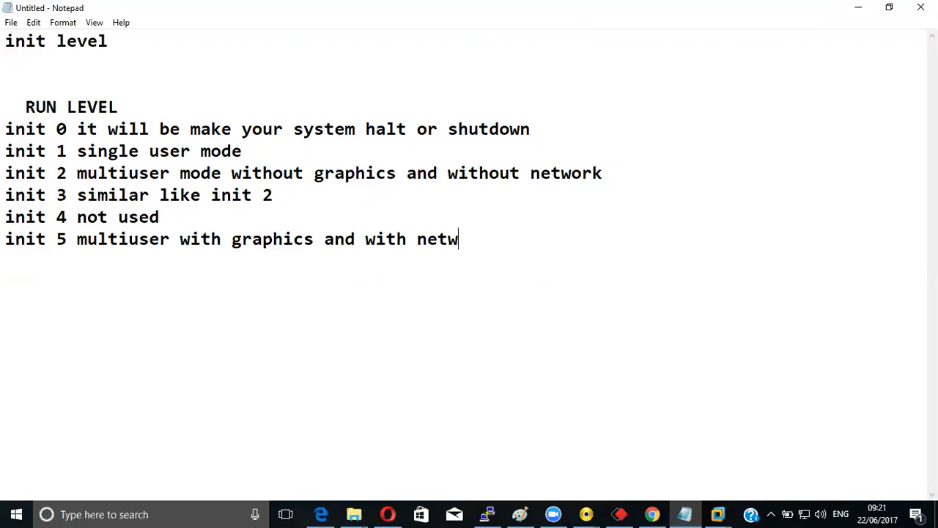
{"action": "type", "text": "ork"}
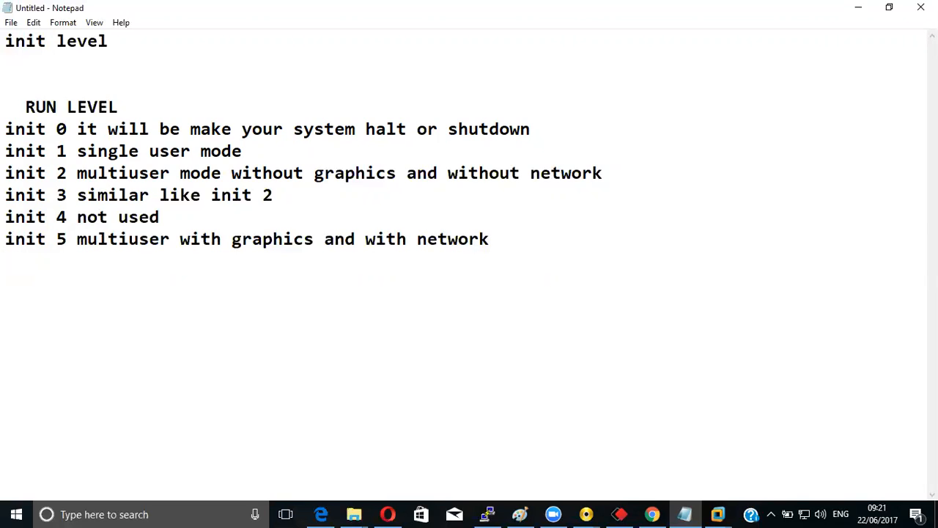
- Add the init 6 line described as reboot/restart
{"action": "type", "text": "int 6"}
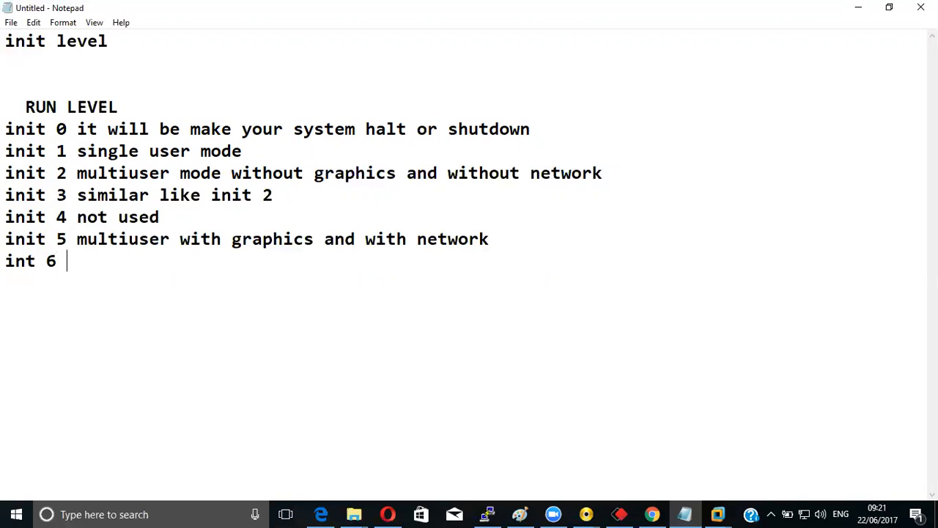
{"action": "type", "text": "reboot"}
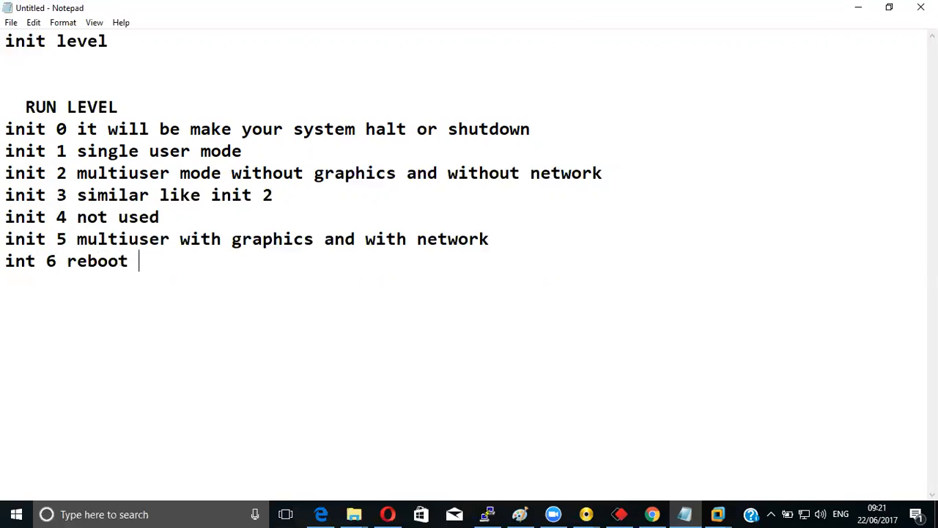
{"action": "type", "text": "/"}
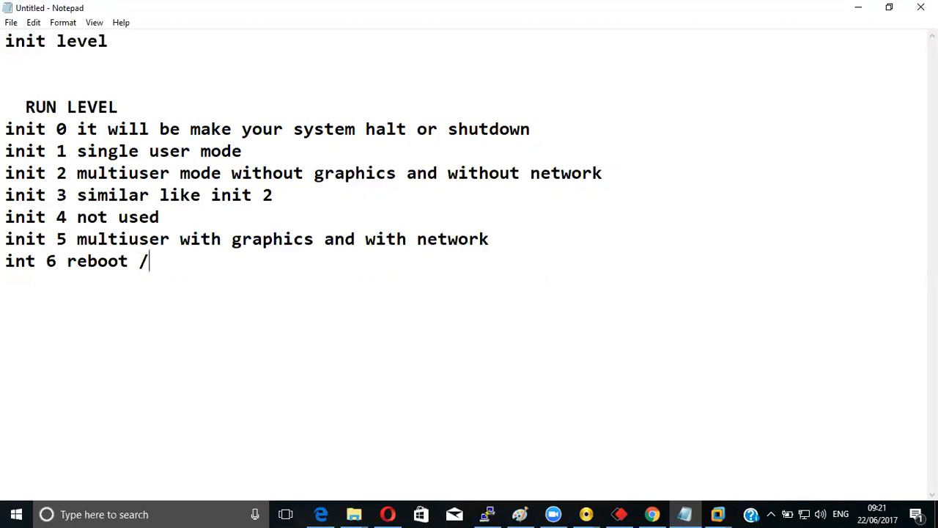
{"action": "type", "text": "restart"}
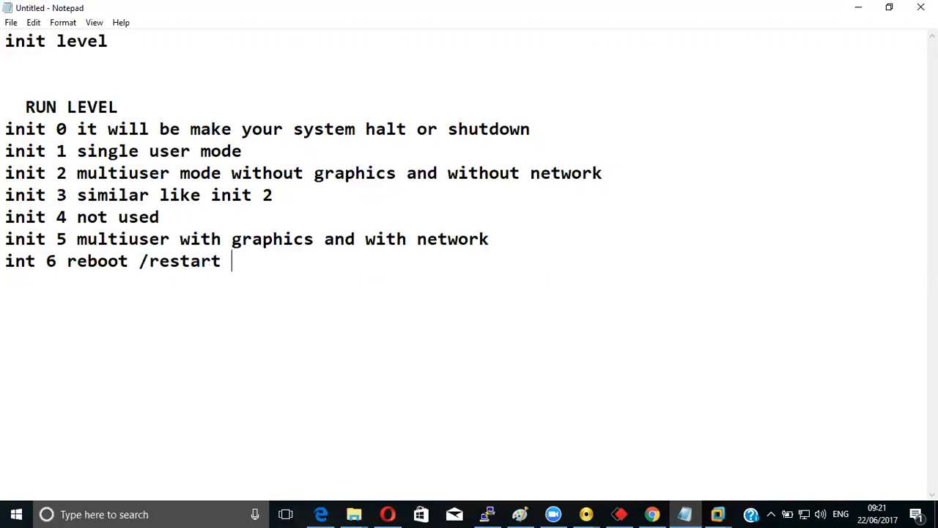
{"action": "key", "text": "Enter"}
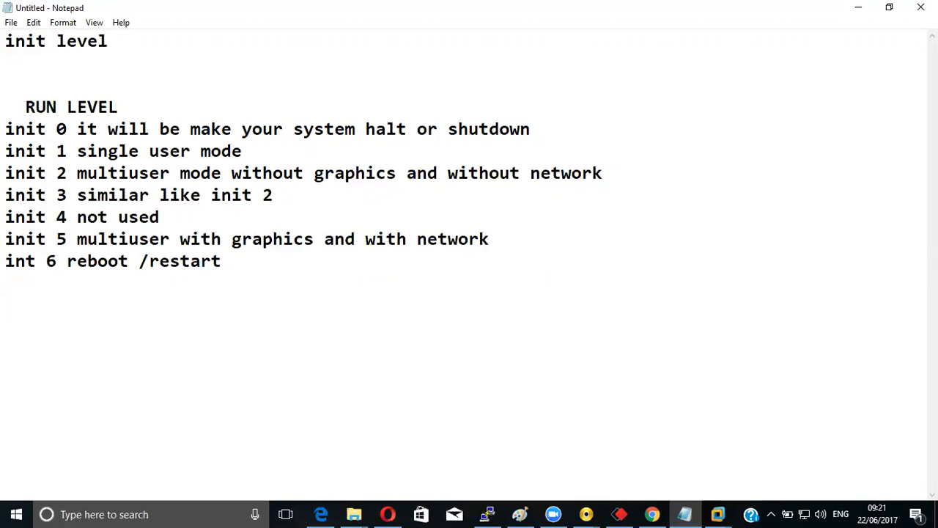
{"action": "mouse_move", "coordinate": [727, 403]}
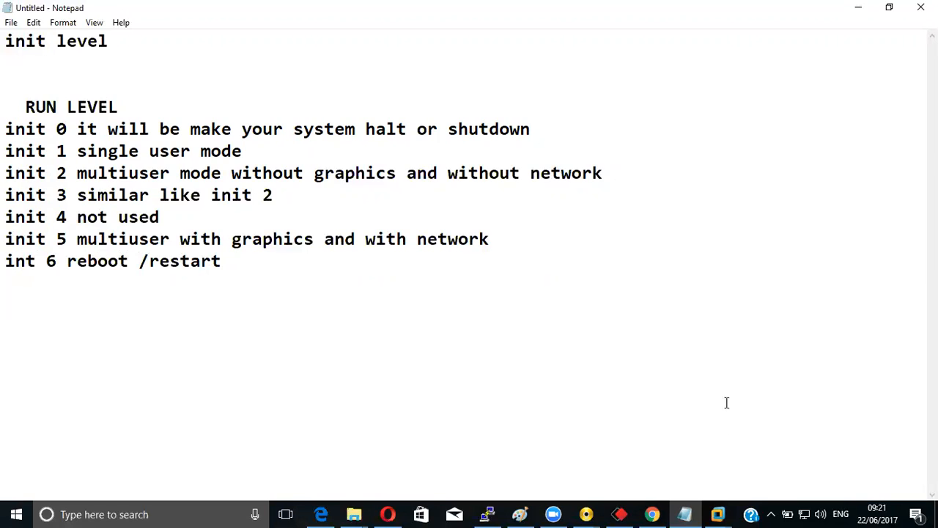
{"action": "mouse_move", "coordinate": [719, 513]}
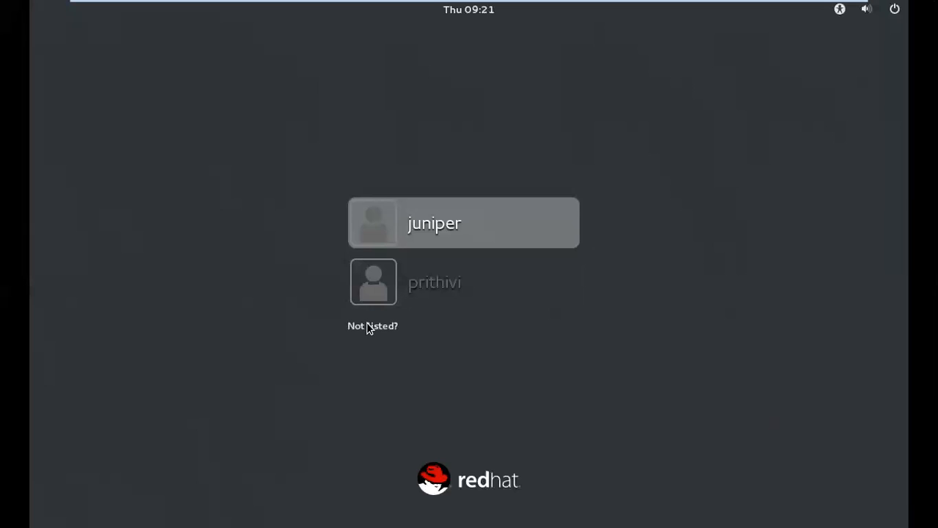
- Sign in to the RHEL guest as an unlisted user with the root password, retrying once after a failed attempt
{"action": "left_click", "coordinate": [372, 325]}
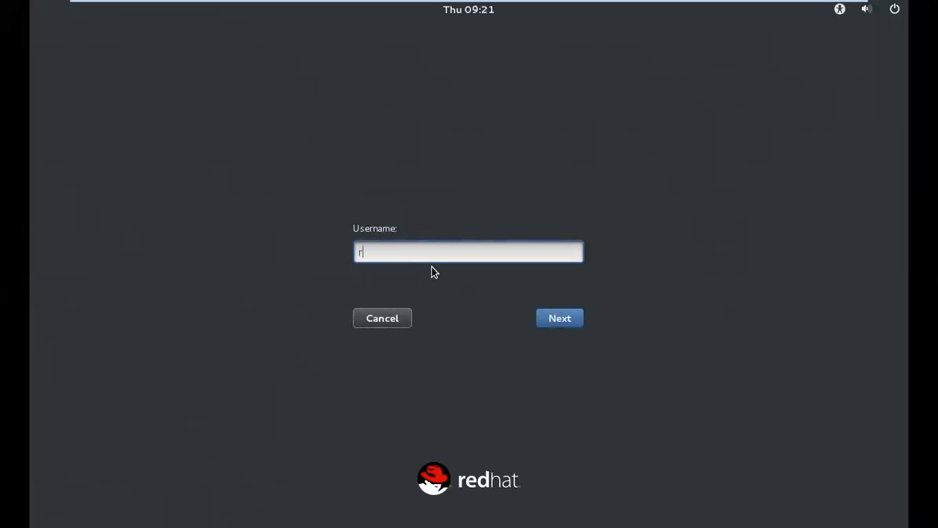
{"action": "left_click", "coordinate": [560, 317]}
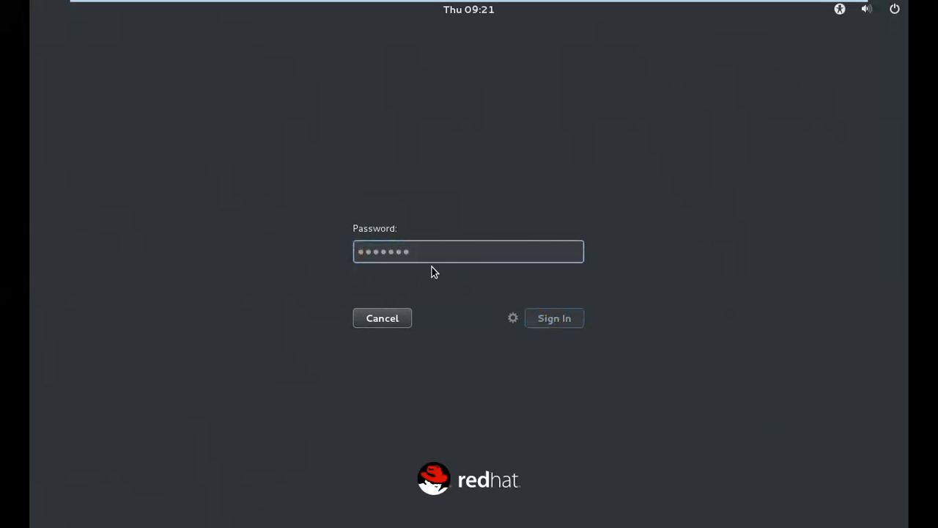
{"action": "left_click", "coordinate": [555, 319]}
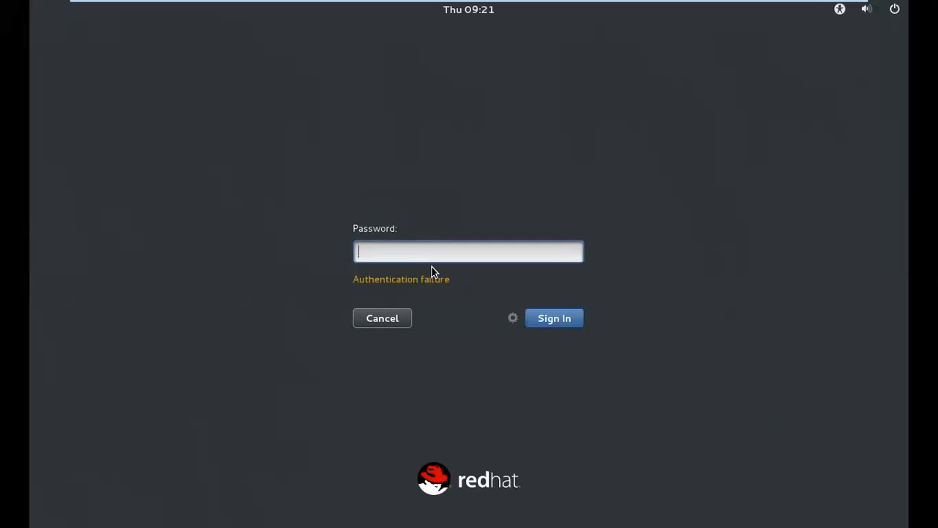
{"action": "type", "text": "password"}
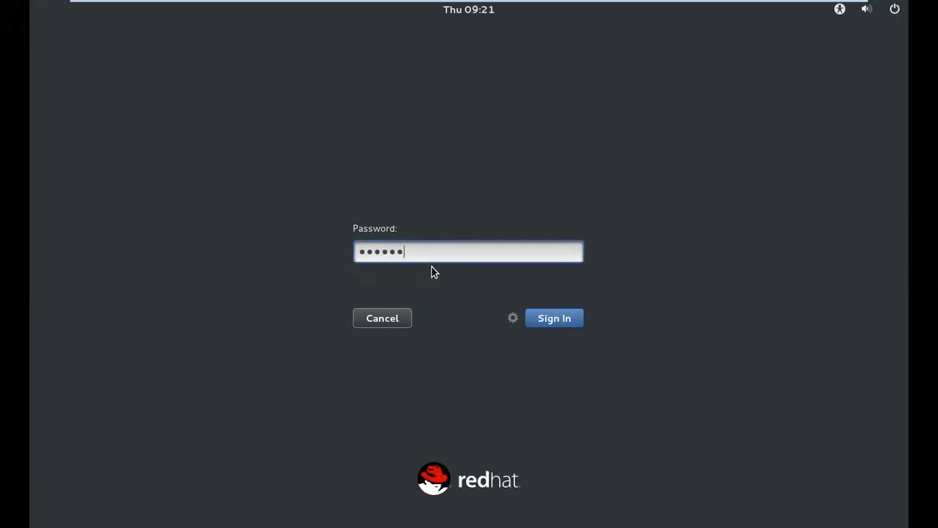
{"action": "left_click", "coordinate": [554, 318]}
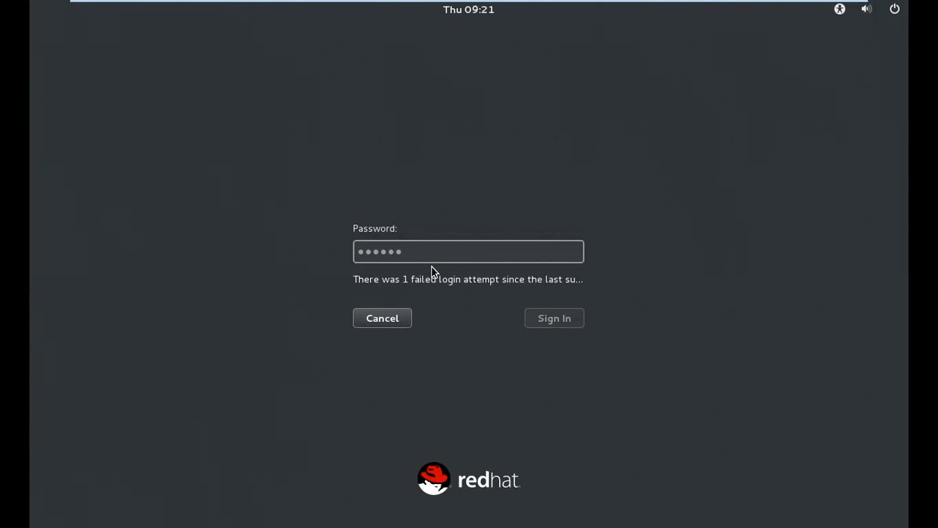
{"action": "left_click", "coordinate": [554, 318]}
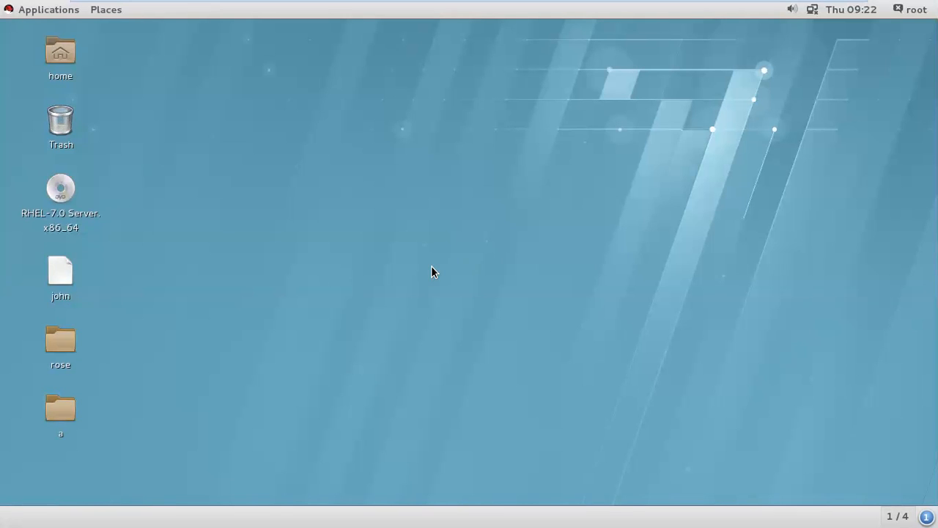
{"action": "mouse_move", "coordinate": [404, 243]}
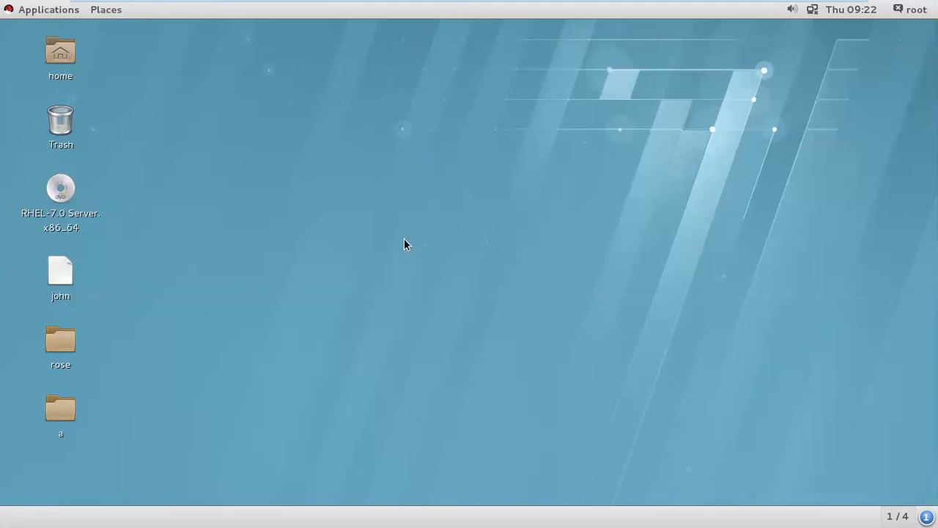
{"action": "mouse_move", "coordinate": [376, 205]}
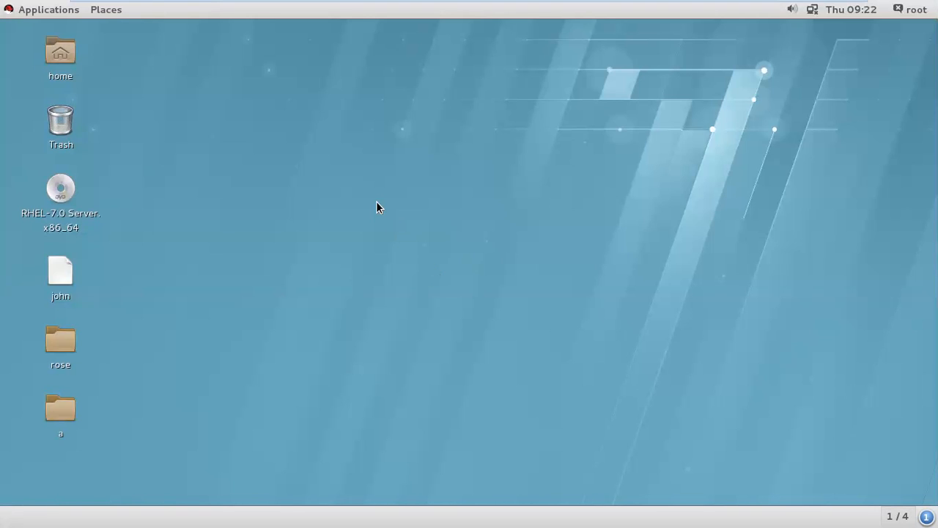
{"action": "mouse_move", "coordinate": [317, 129]}
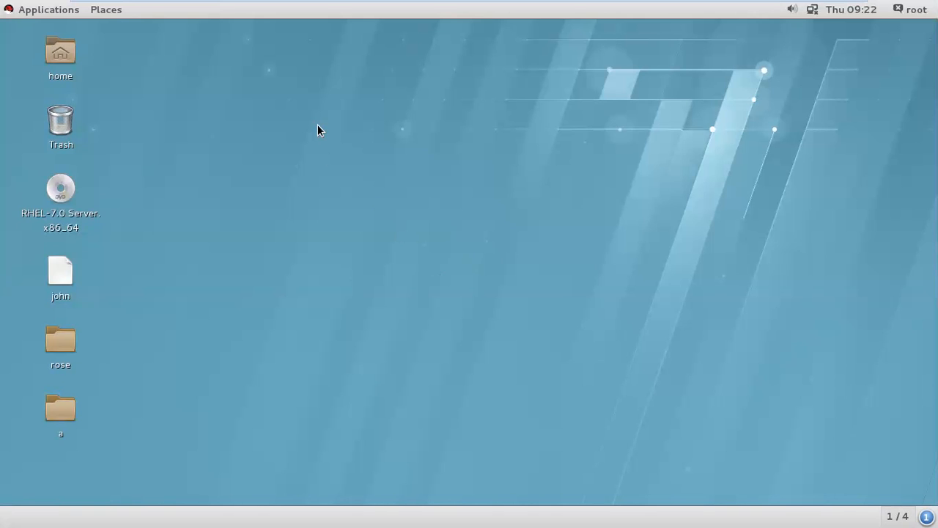
- Launch a terminal in the Desktop folder from the desktop's context menu
{"action": "right_click", "coordinate": [319, 130]}
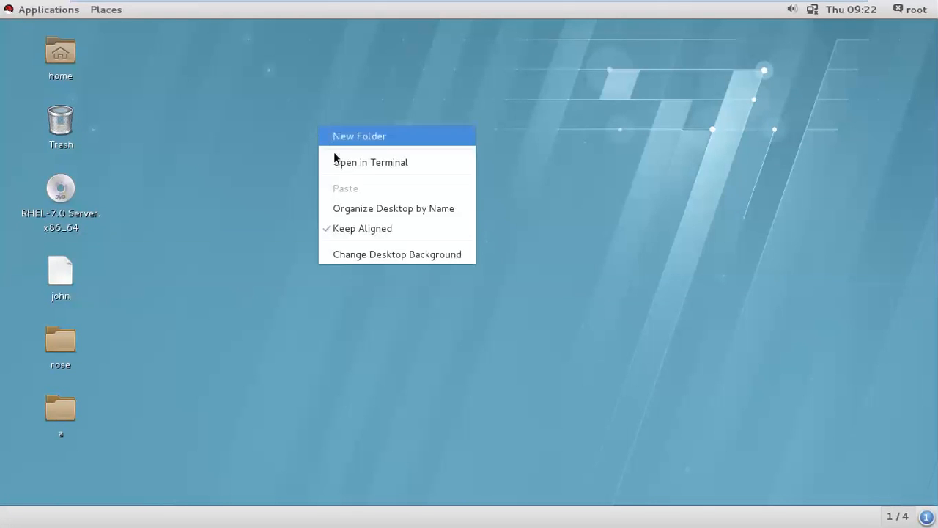
{"action": "left_click", "coordinate": [337, 160]}
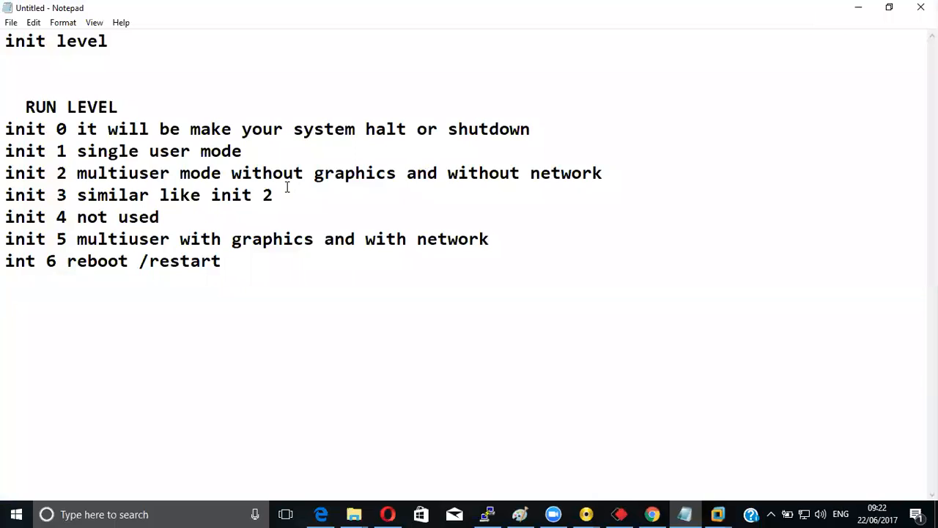
- Replace the init 3 description with 'multiuser with graphics and with network'
{"action": "left_click", "coordinate": [286, 194]}
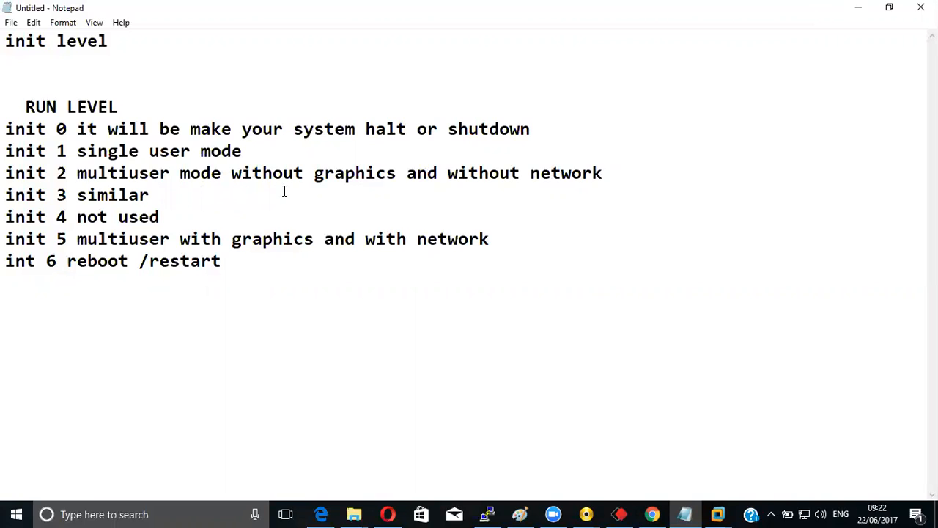
{"action": "key", "text": "BackSpace"}
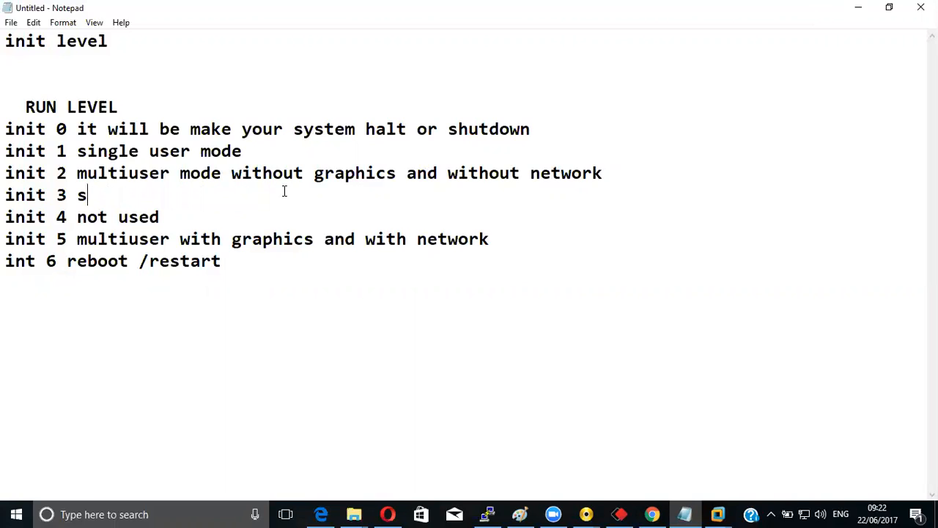
{"action": "type", "text": "ul"}
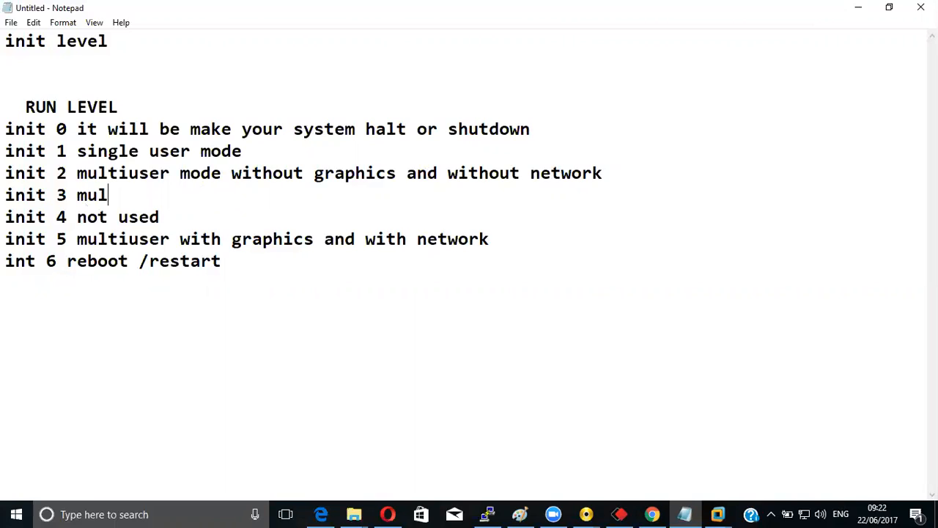
{"action": "type", "text": "tiuser"}
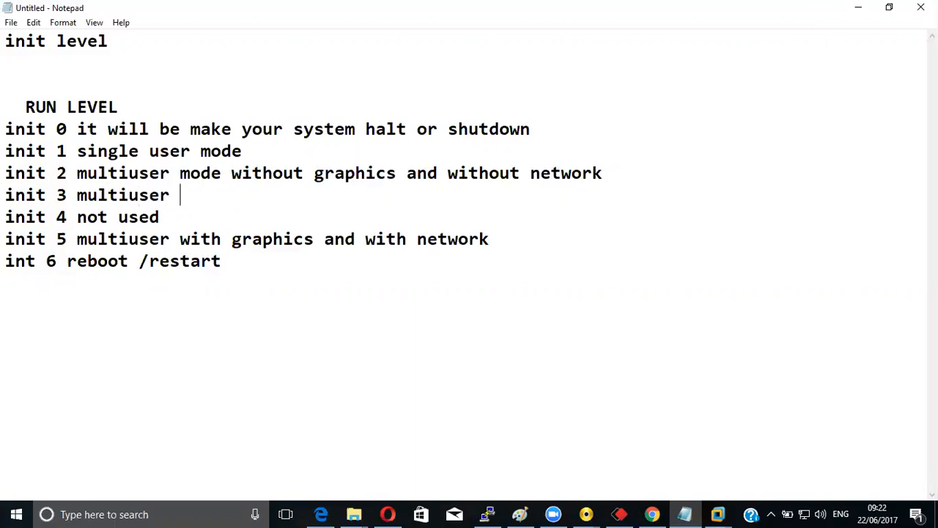
{"action": "type", "text": "with"}
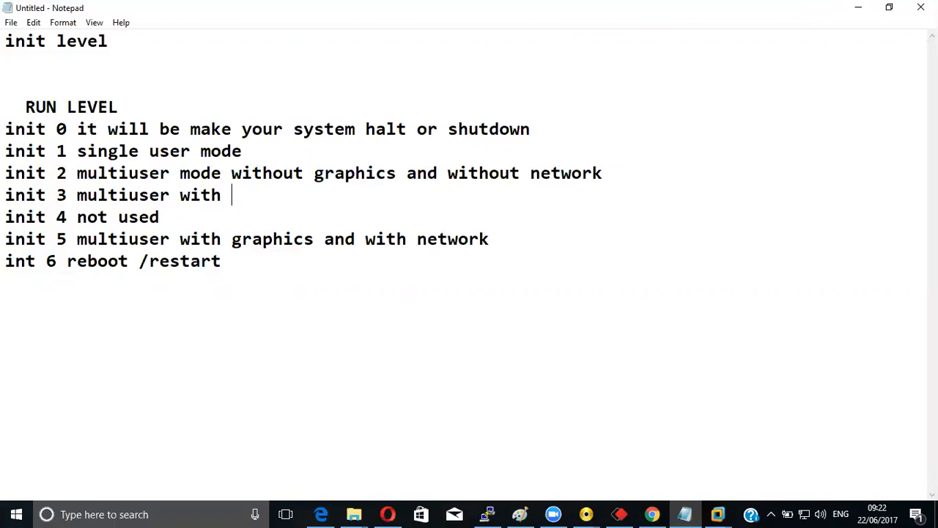
{"action": "type", "text": "graph"}
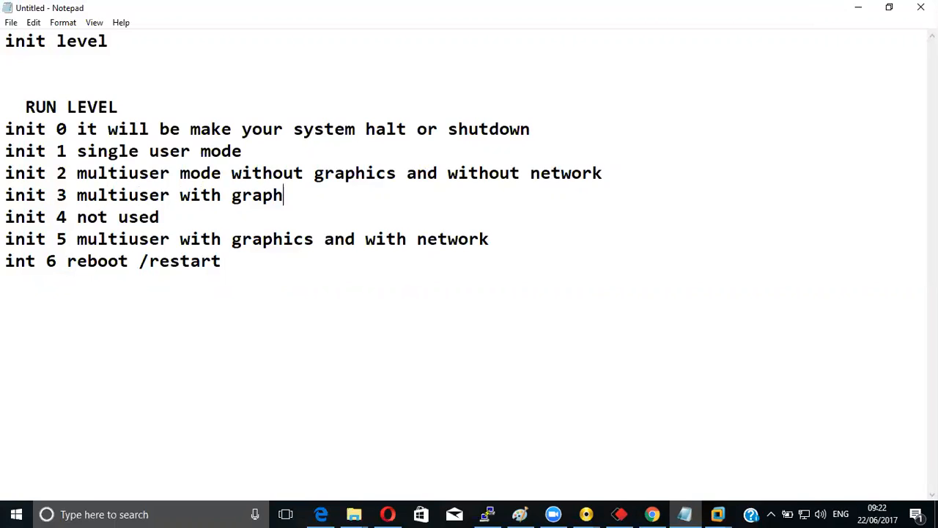
{"action": "type", "text": "ics and w"}
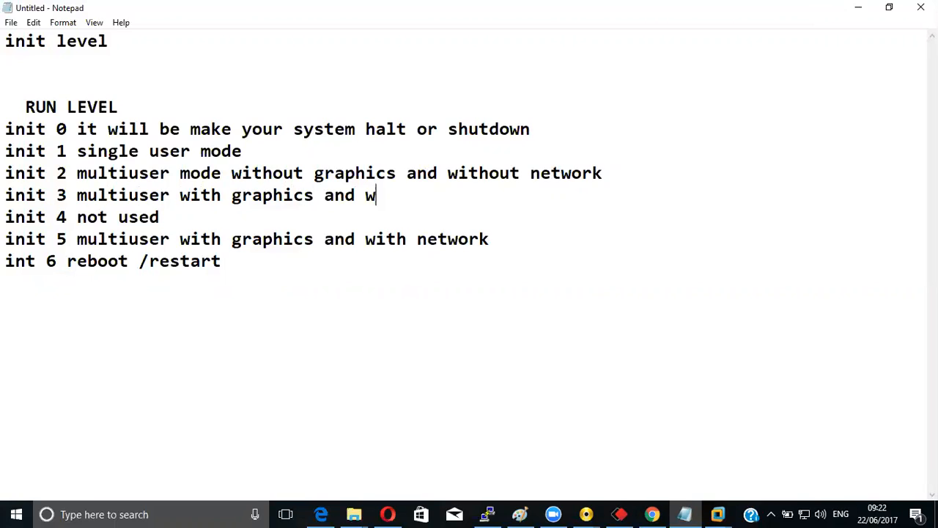
{"action": "type", "text": "ith netwo"}
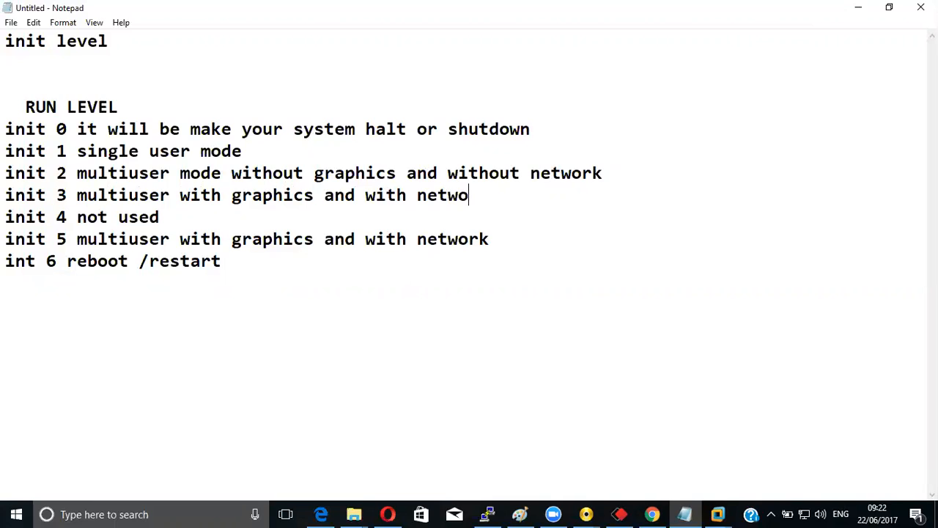
{"action": "type", "text": "rk"}
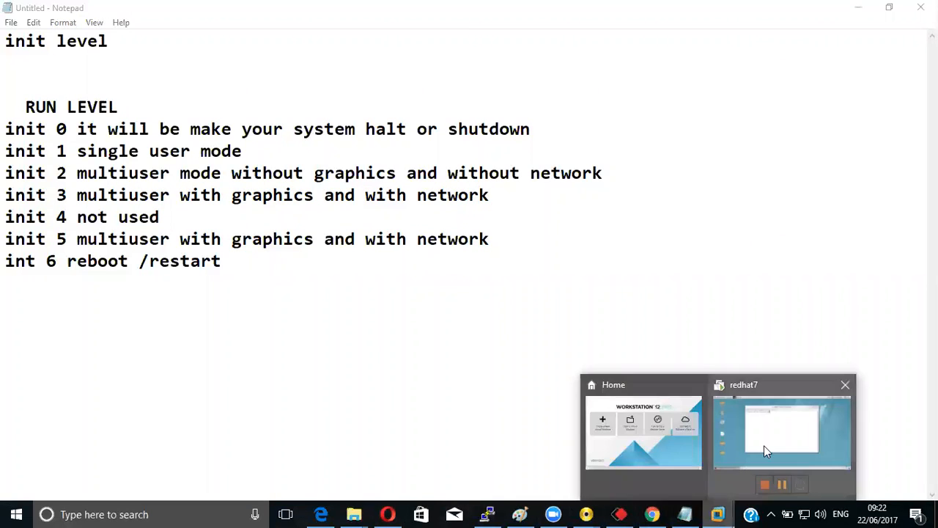
- Run the runlevel command in the maximized RHEL terminal, which reports N 5
{"action": "left_click", "coordinate": [782, 431]}
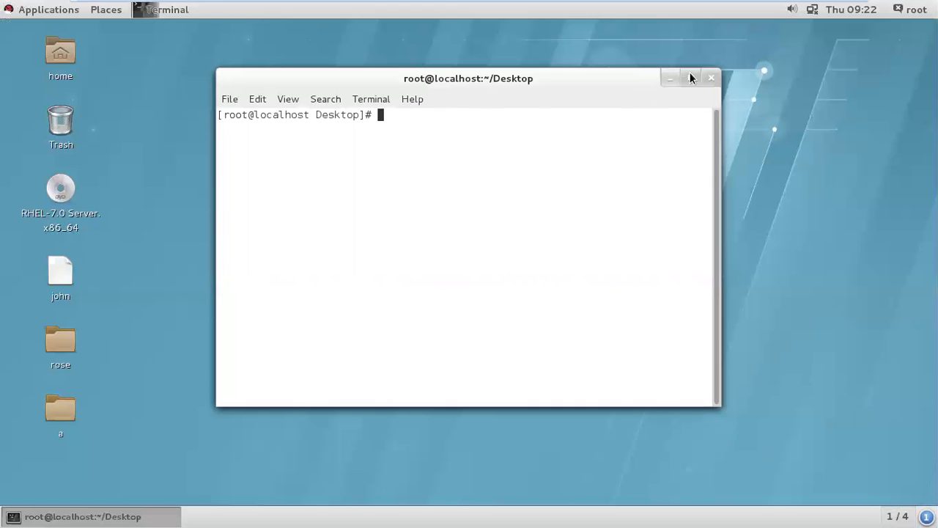
{"action": "left_click", "coordinate": [689, 77]}
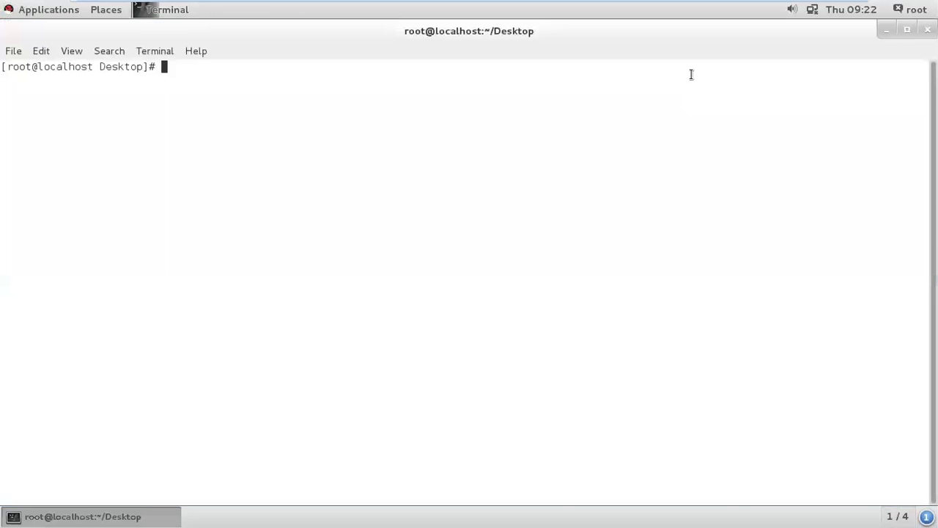
{"action": "type", "text": "ru"}
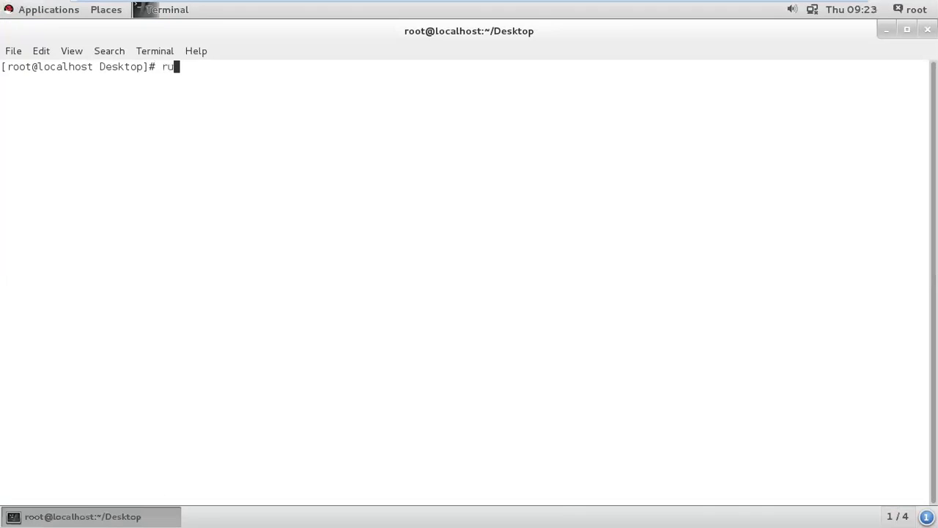
{"action": "type", "text": "nlevel"}
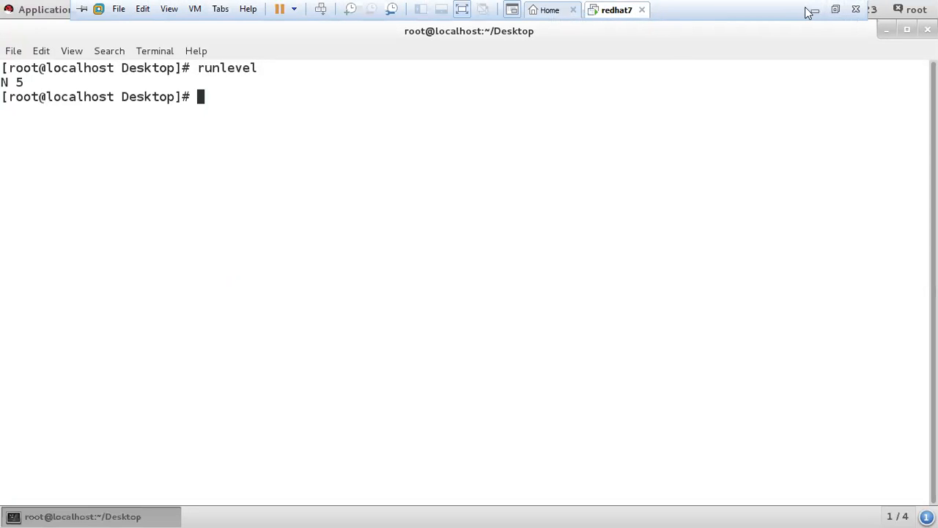
{"action": "mouse_move", "coordinate": [572, 185]}
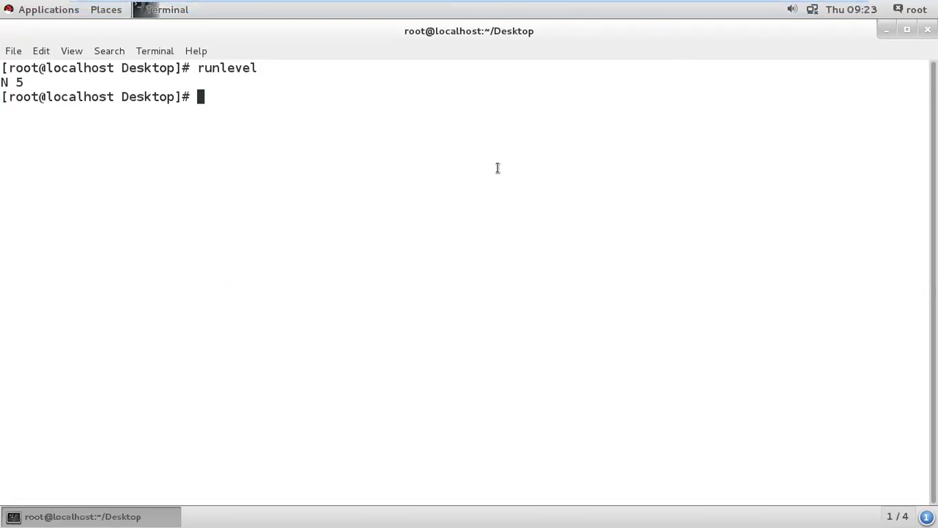
- Run 'vi /etc/inittab' to view the file's systemd targets note
{"action": "type", "text": "vi"}
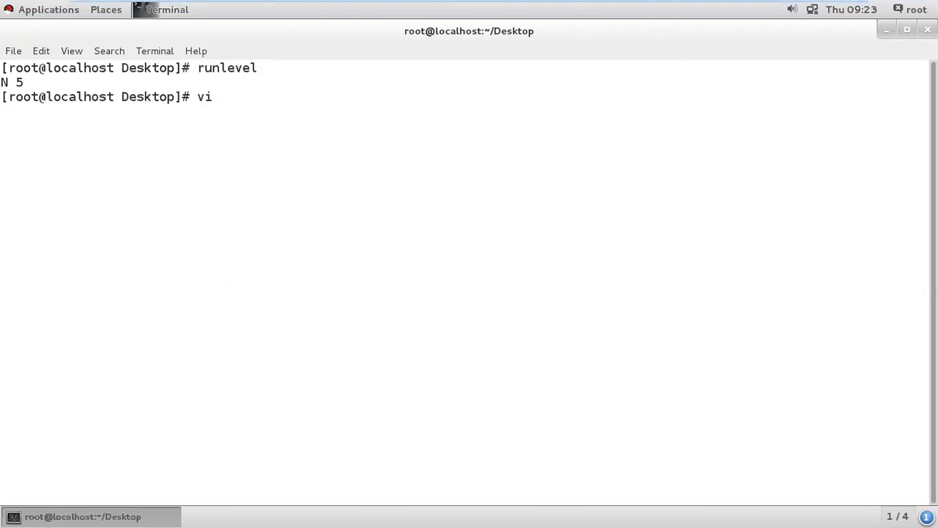
{"action": "type", "text": "/etc/"}
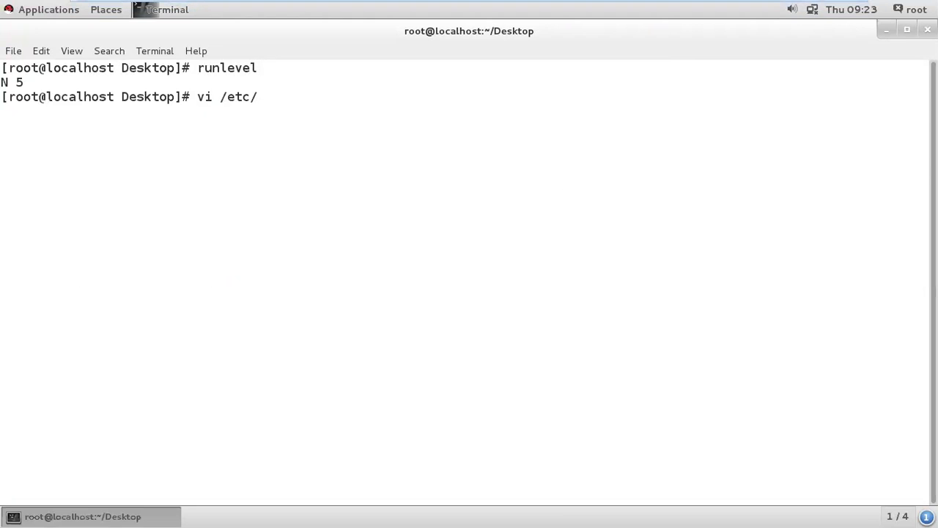
{"action": "type", "text": "inittab"}
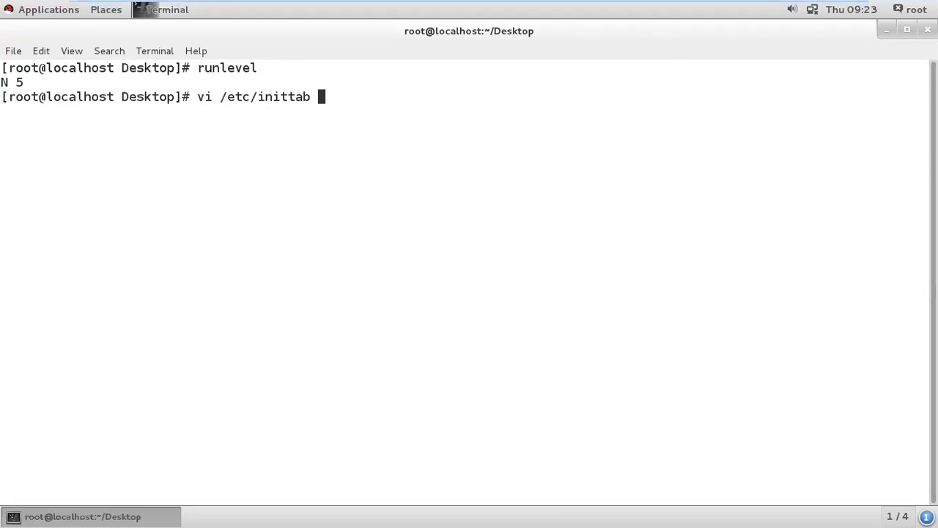
{"action": "key", "text": "Return"}
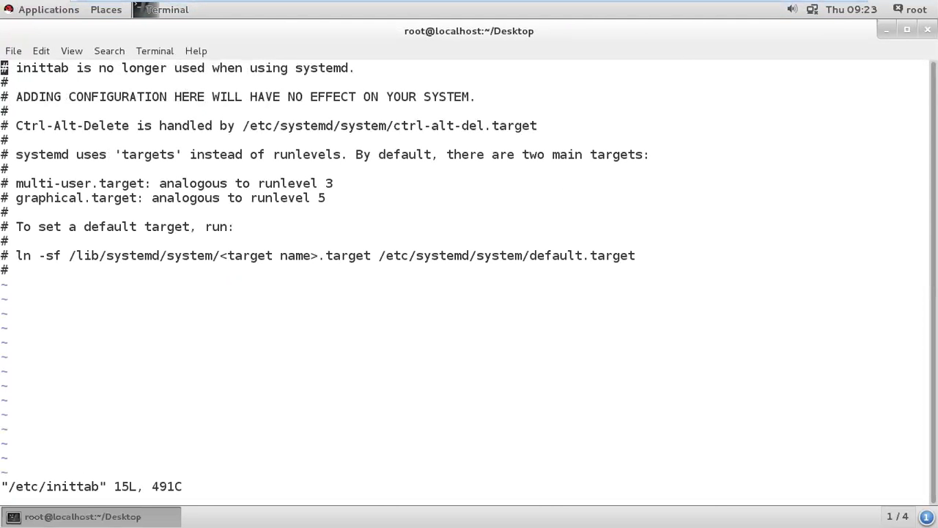